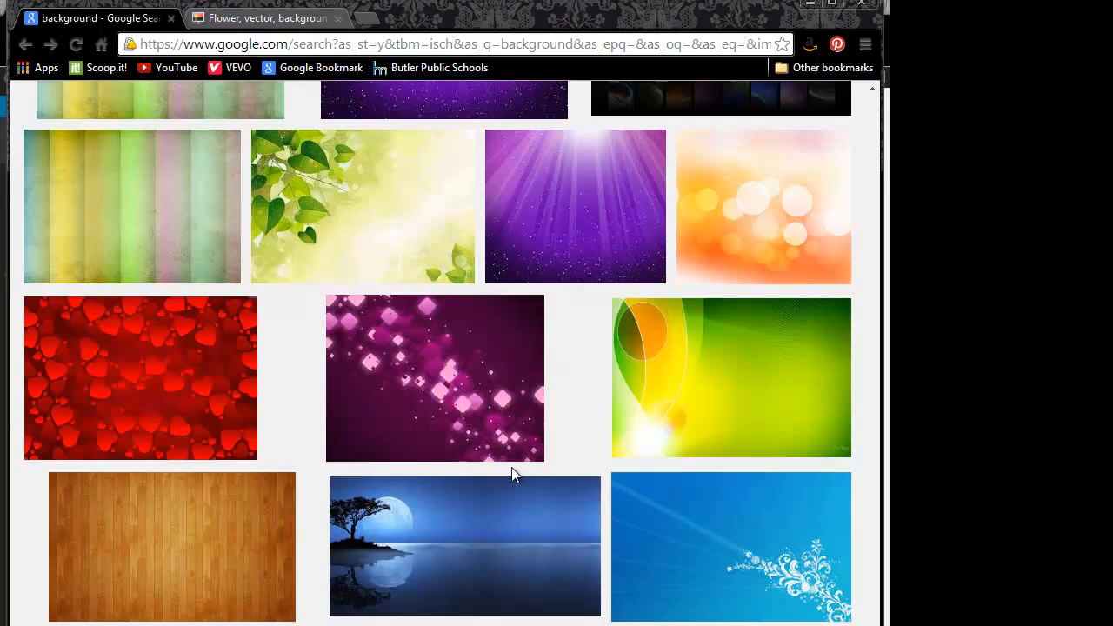
mouse_move(556, 410)
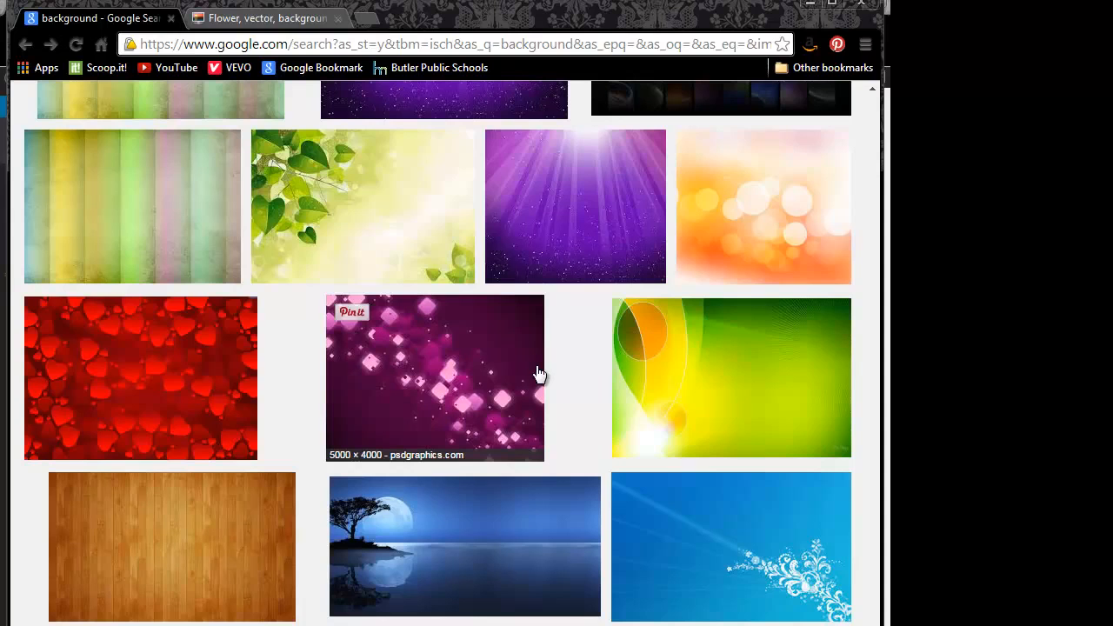
mouse_move(370, 233)
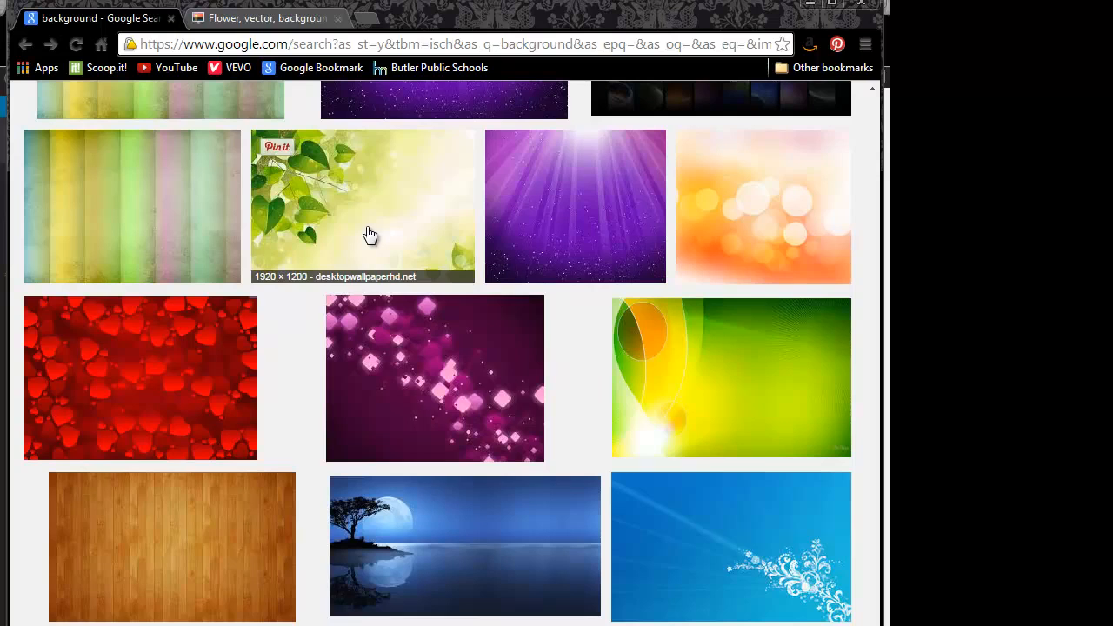
mouse_move(409, 261)
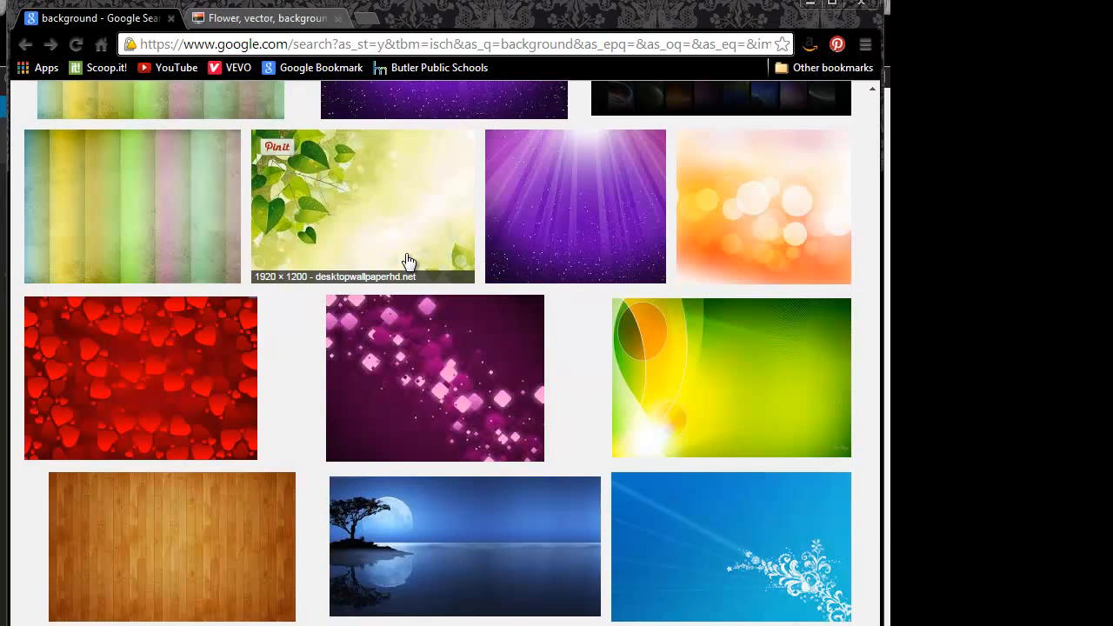
mouse_move(390, 264)
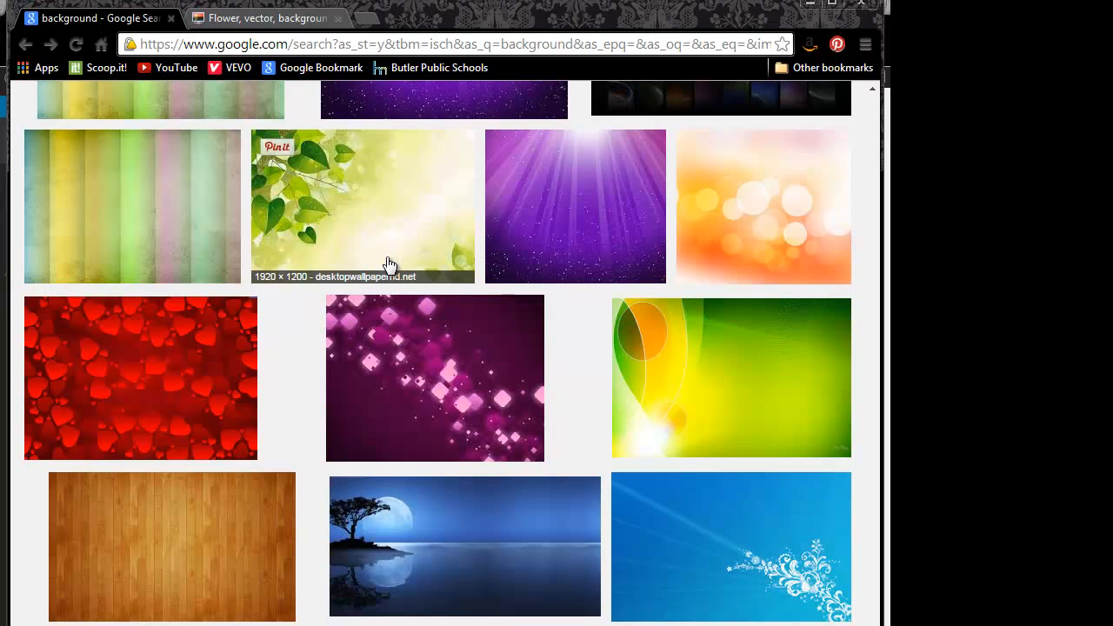
mouse_move(332, 189)
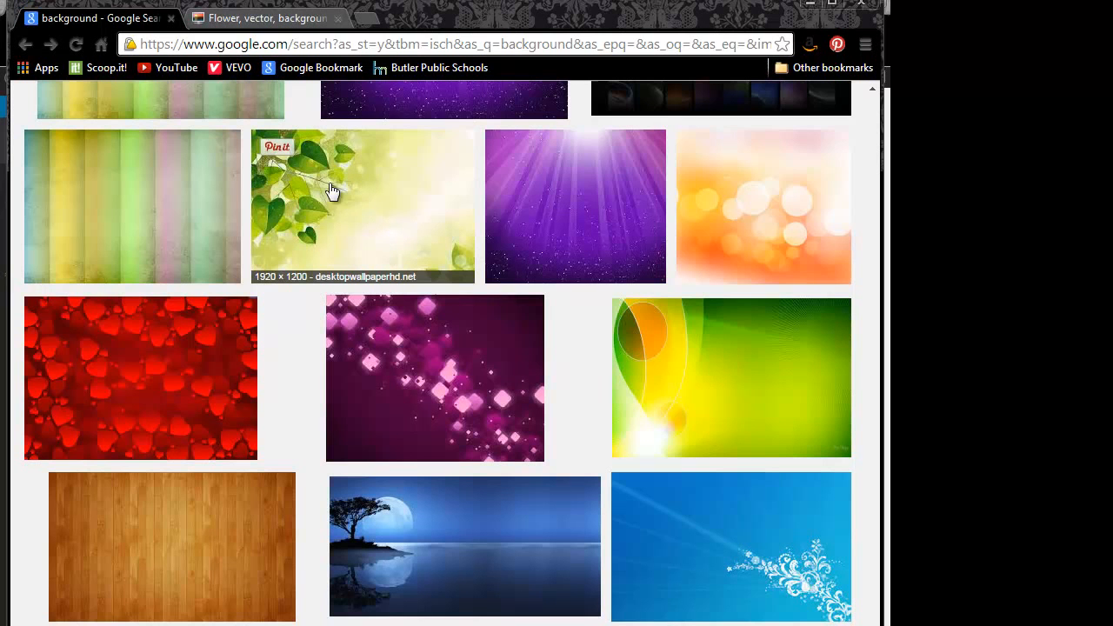
- Open the green leaf flower-vector wallpaper at full size from Google Images
click(363, 206)
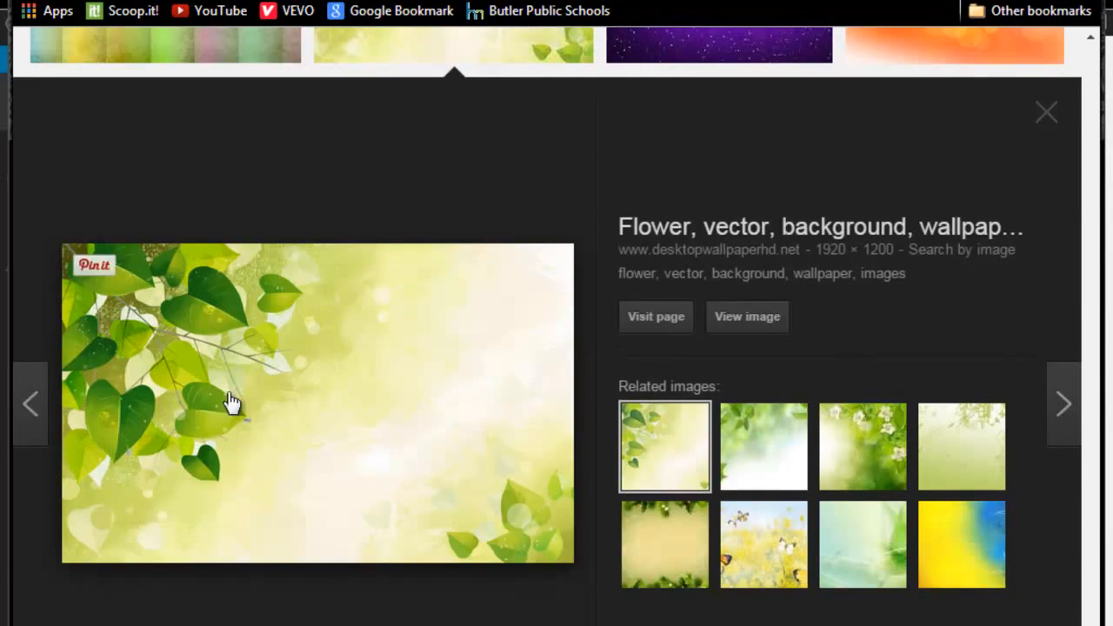
mouse_move(507, 359)
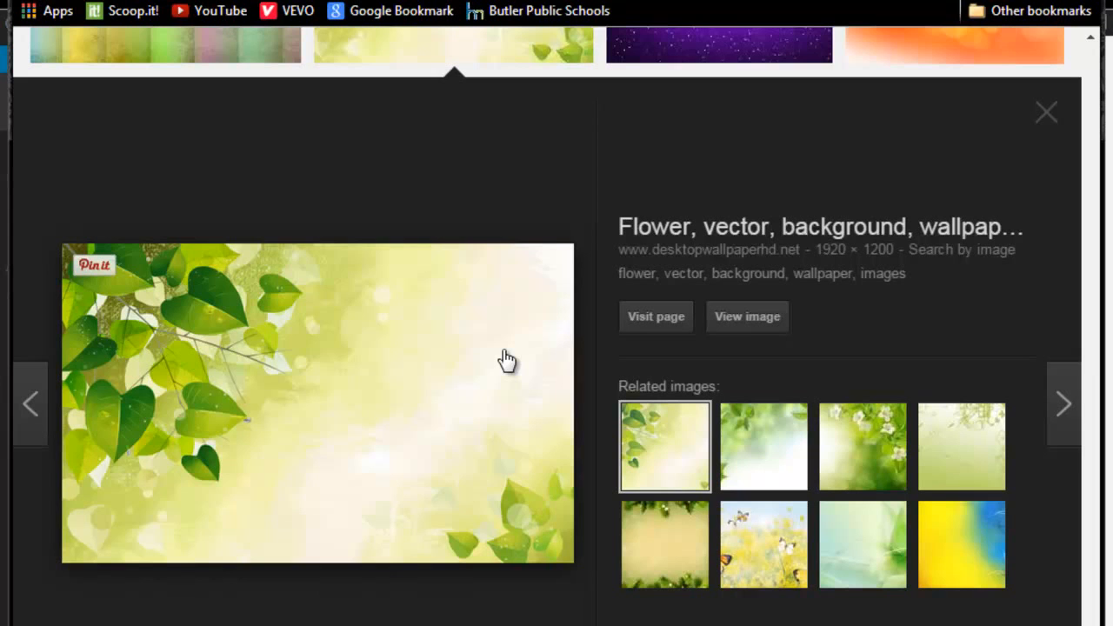
mouse_move(754, 371)
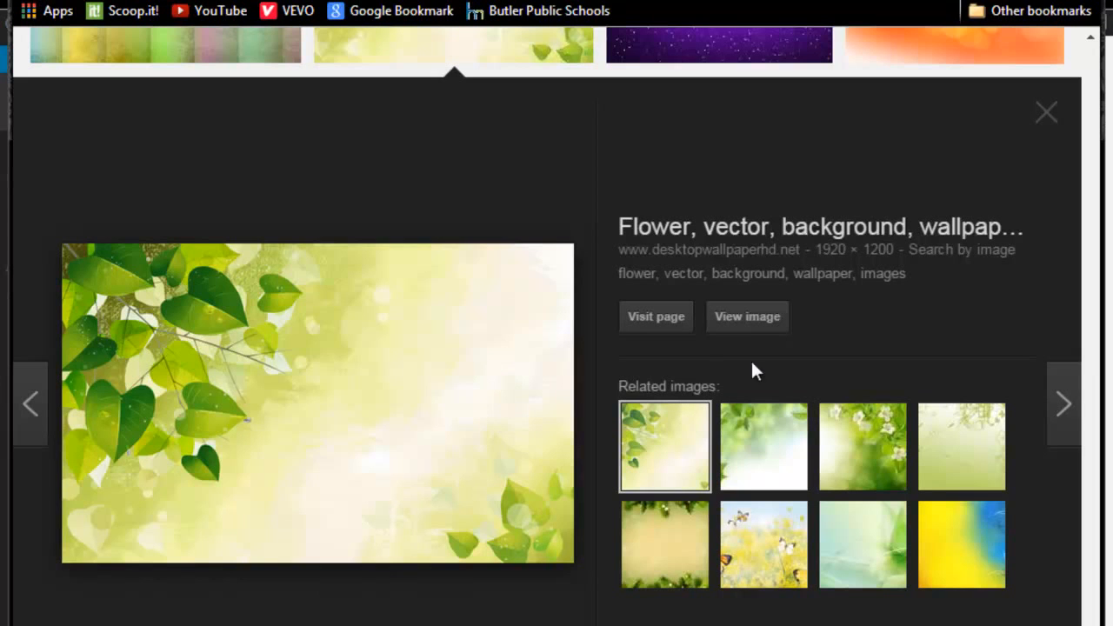
mouse_move(172, 402)
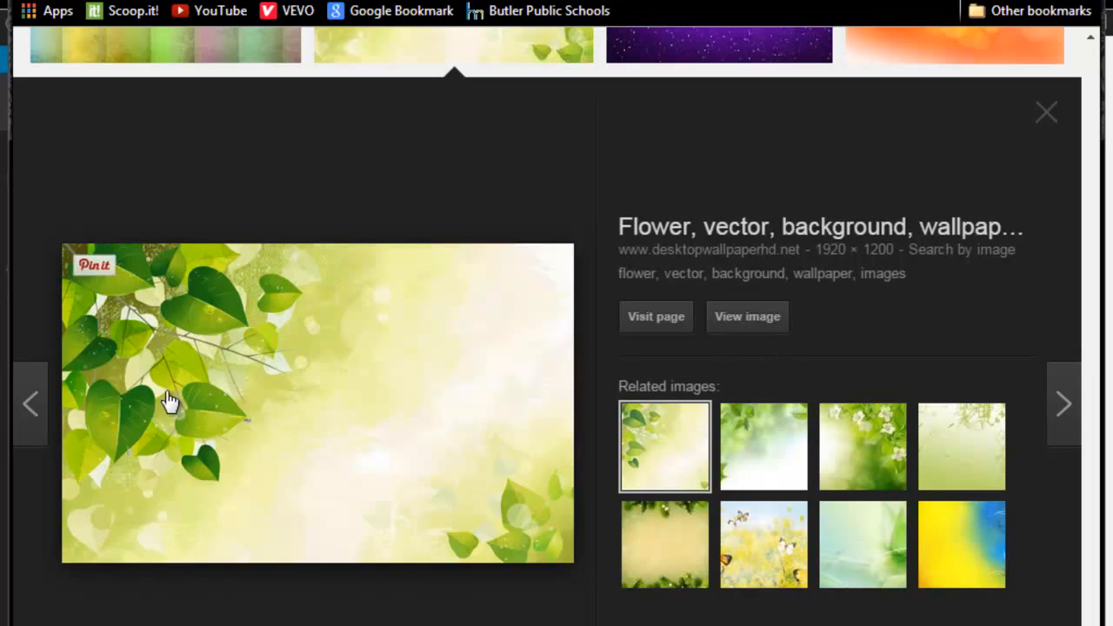
mouse_move(304, 387)
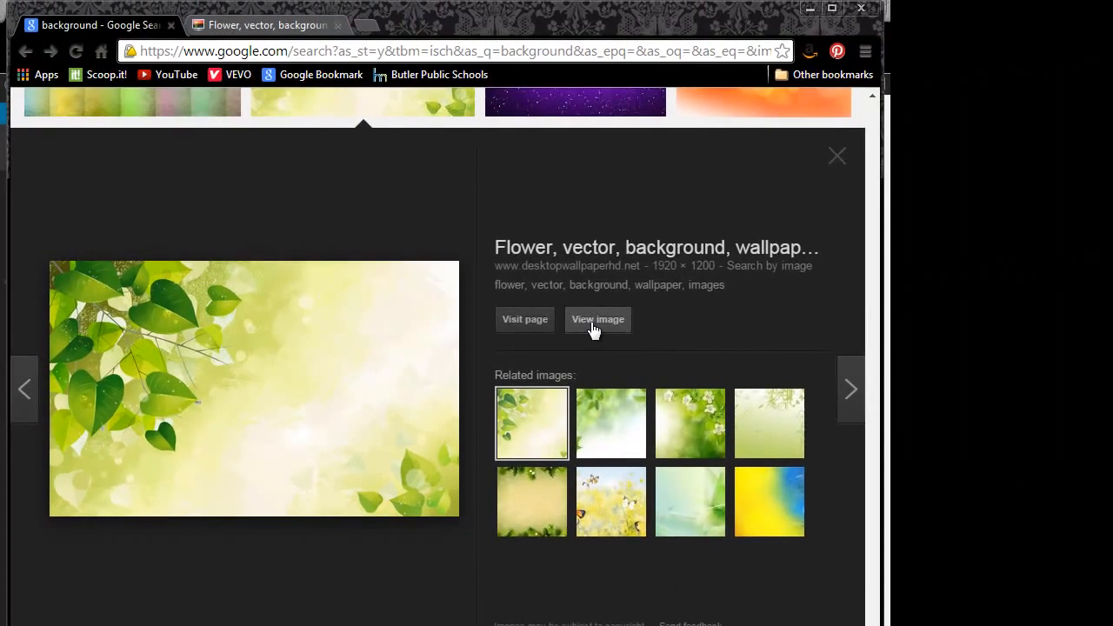
click(598, 319)
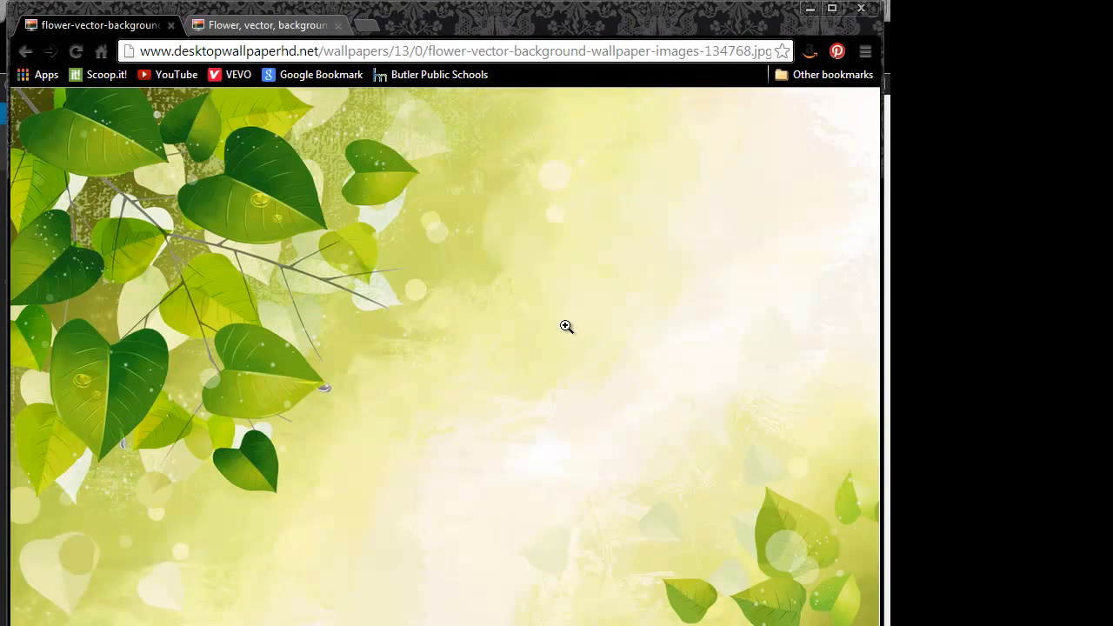
mouse_move(609, 235)
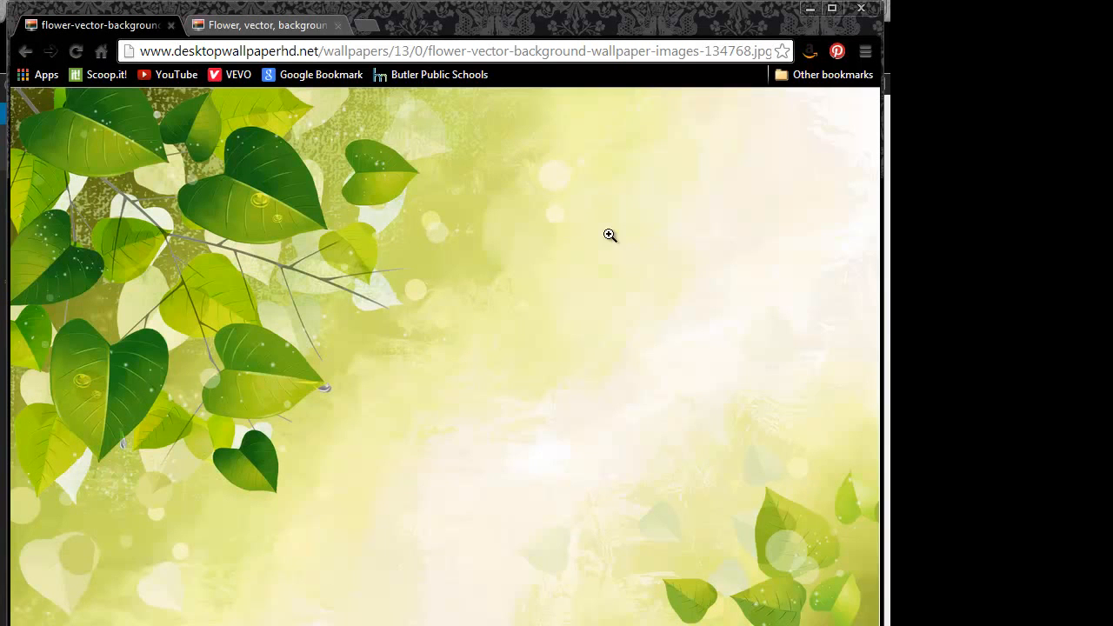
mouse_move(364, 215)
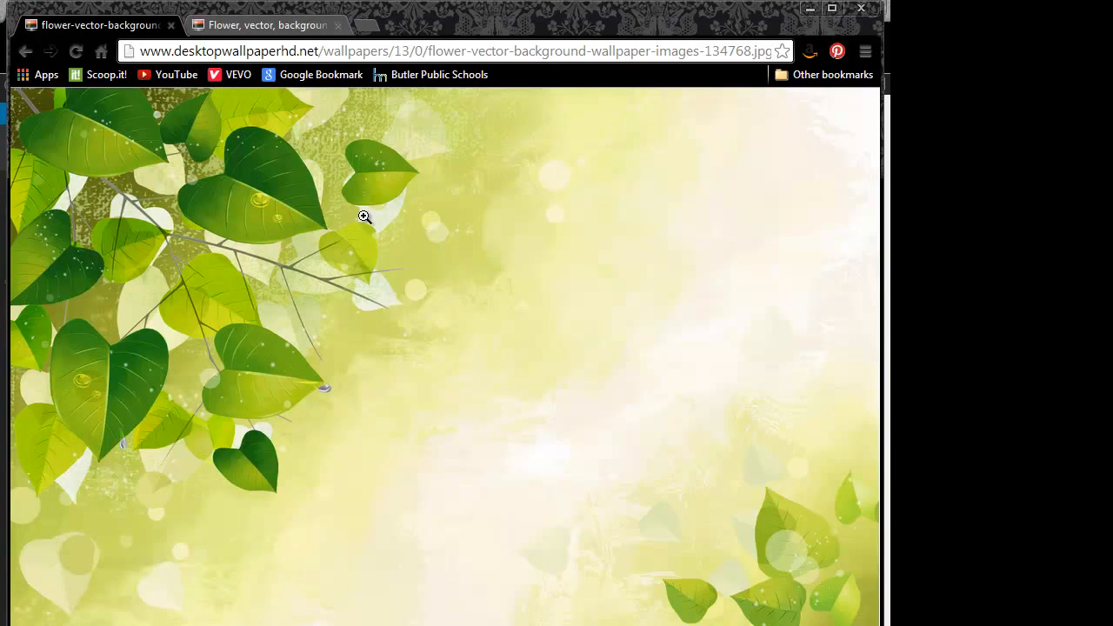
mouse_move(416, 236)
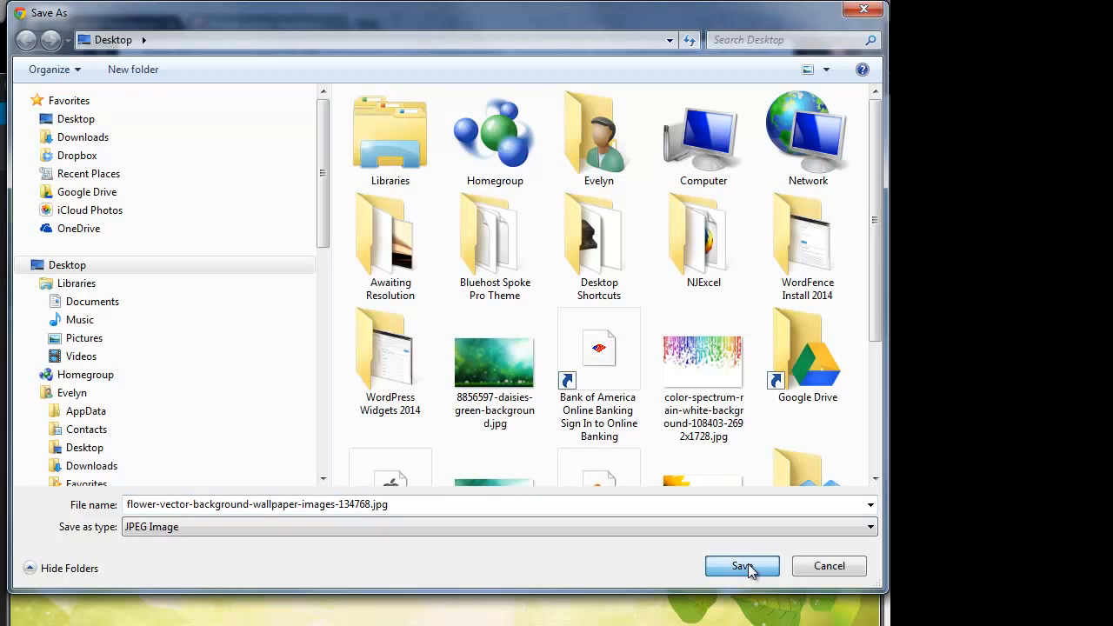
- Save the leaf wallpaper to the Desktop, then briefly open the WordPress customizer's background settings
click(740, 566)
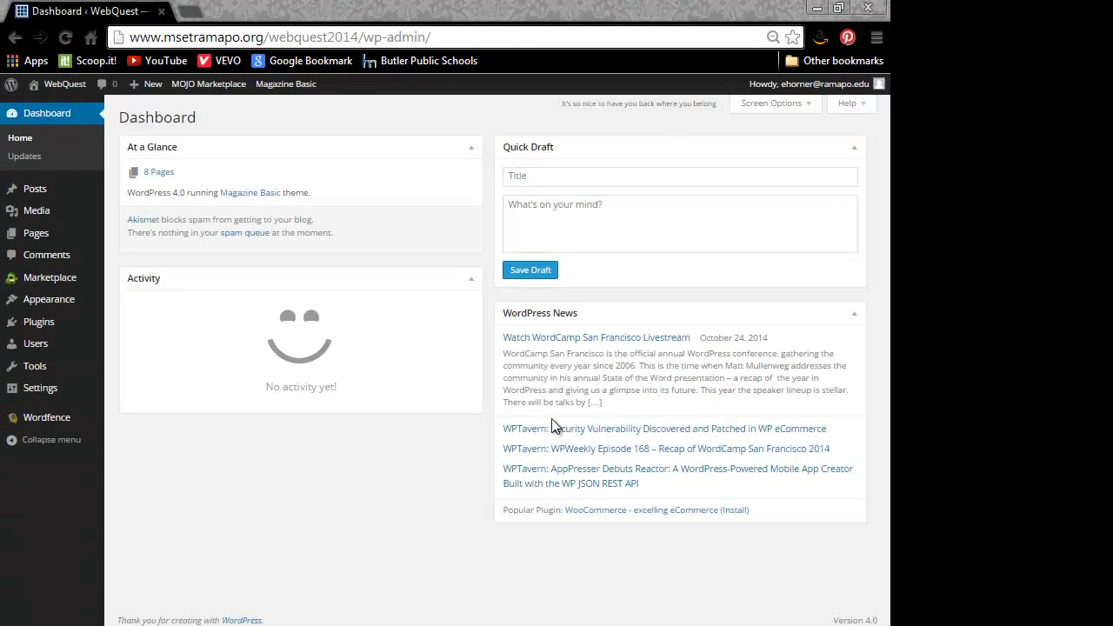
mouse_move(362, 488)
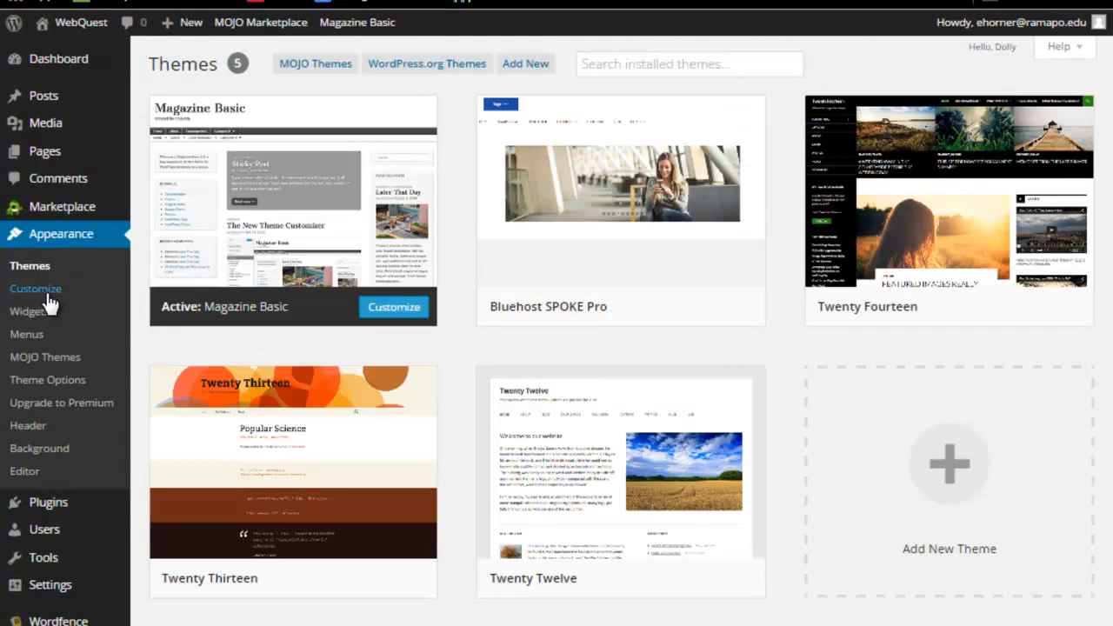
click(35, 289)
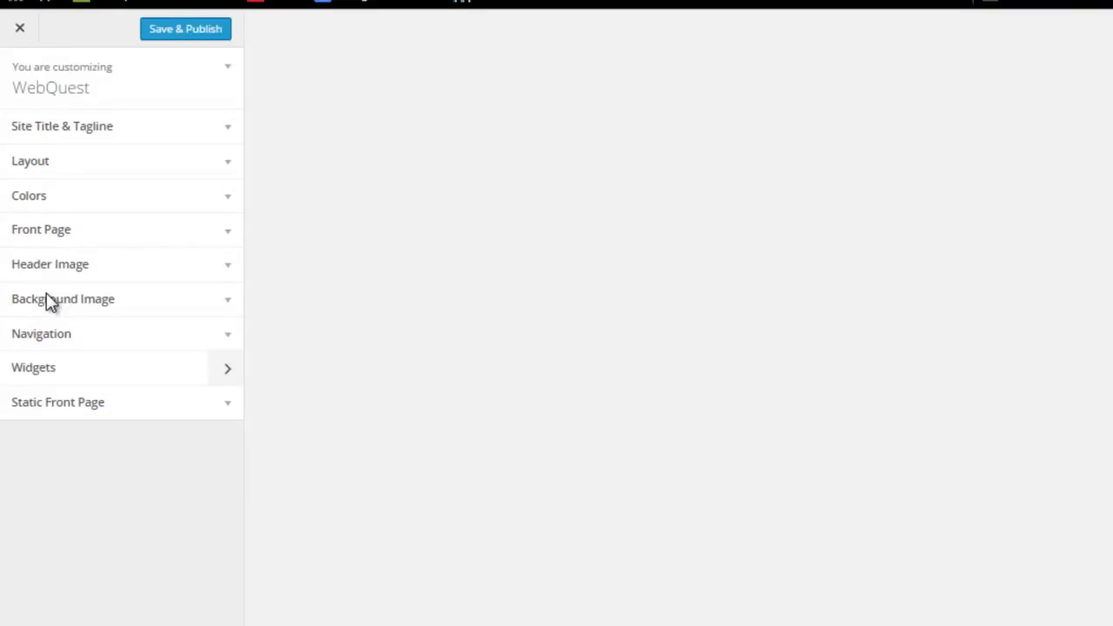
click(185, 29)
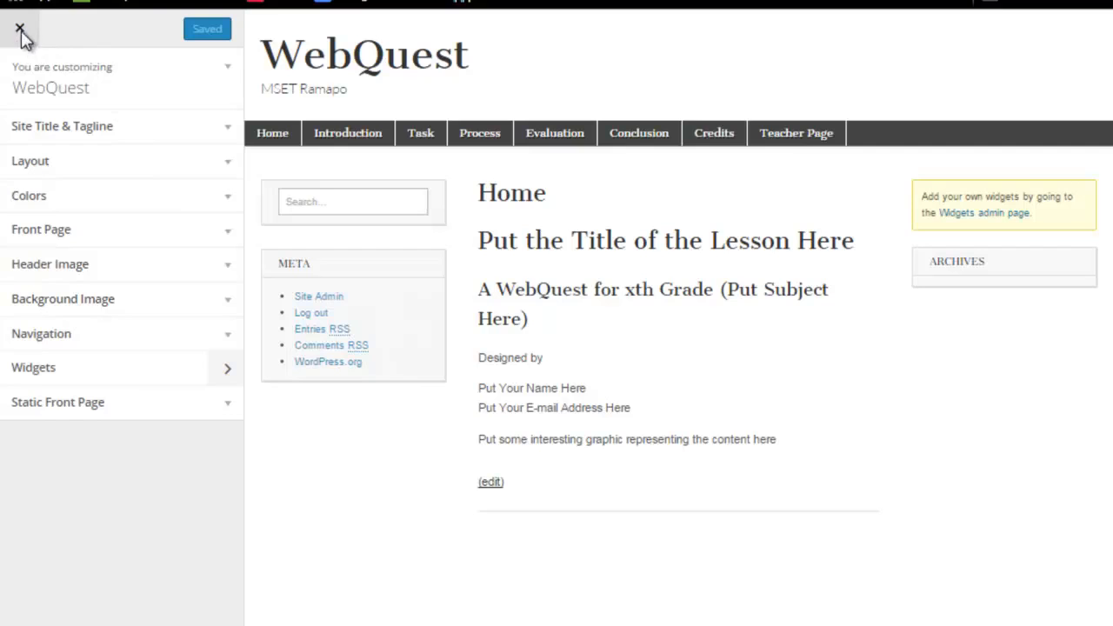
click(21, 29)
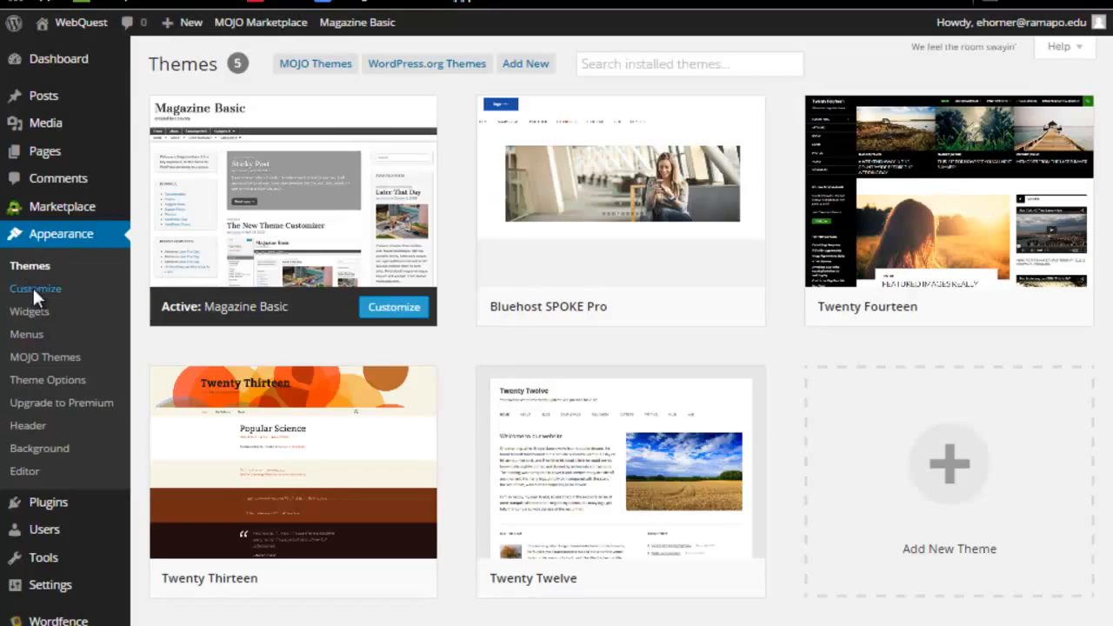
mouse_move(47, 380)
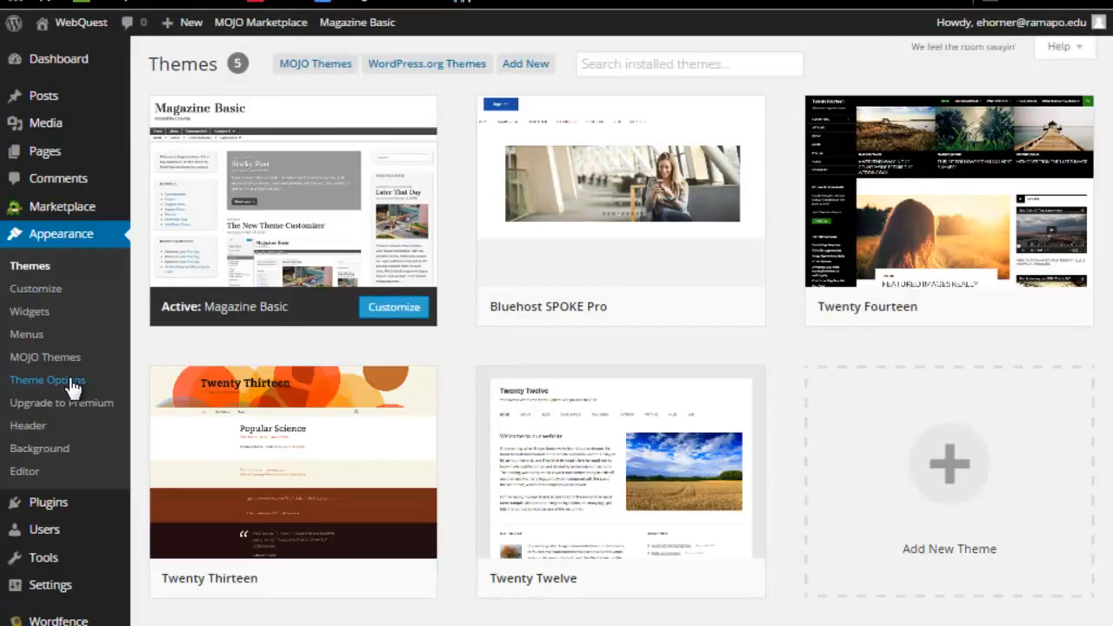
- Reopen the customizer and look at the Background Image and Layout sections
click(394, 307)
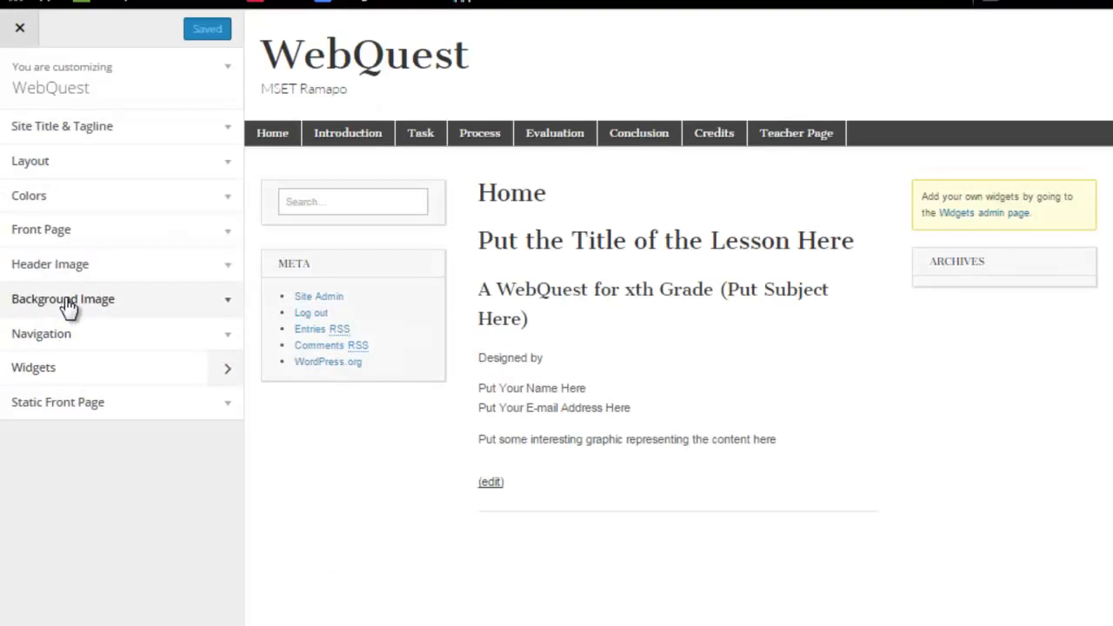
click(62, 299)
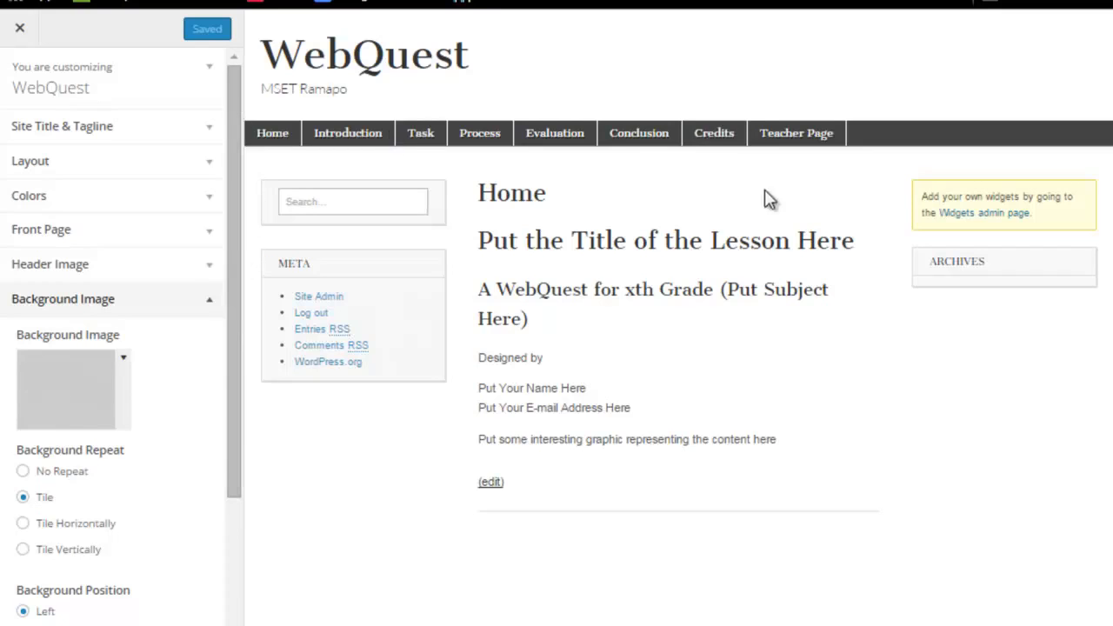
mouse_move(252, 158)
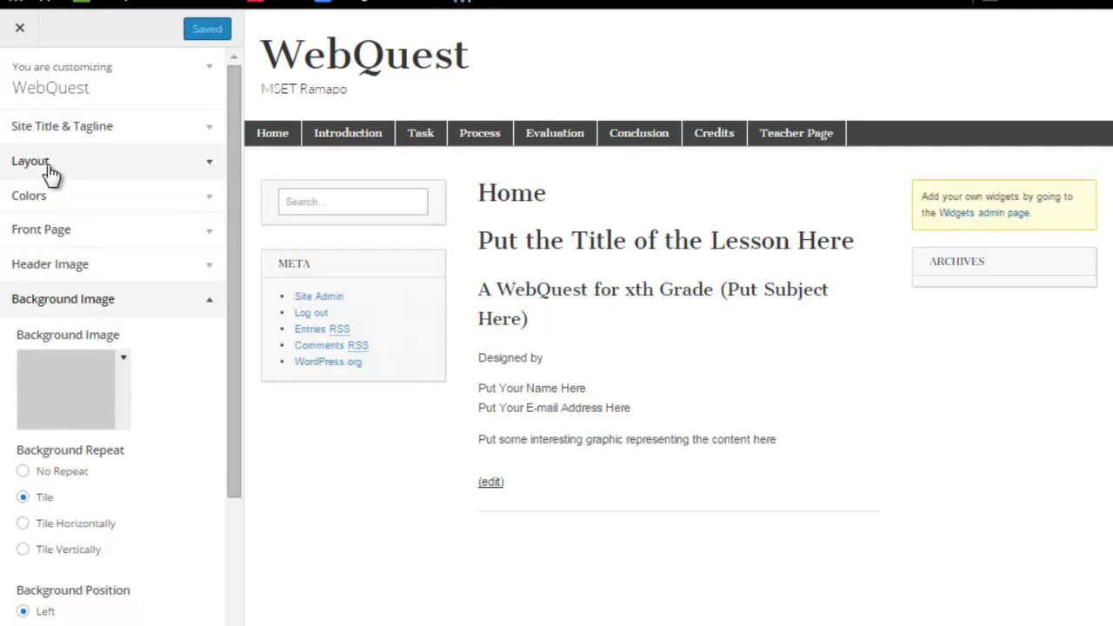
click(31, 161)
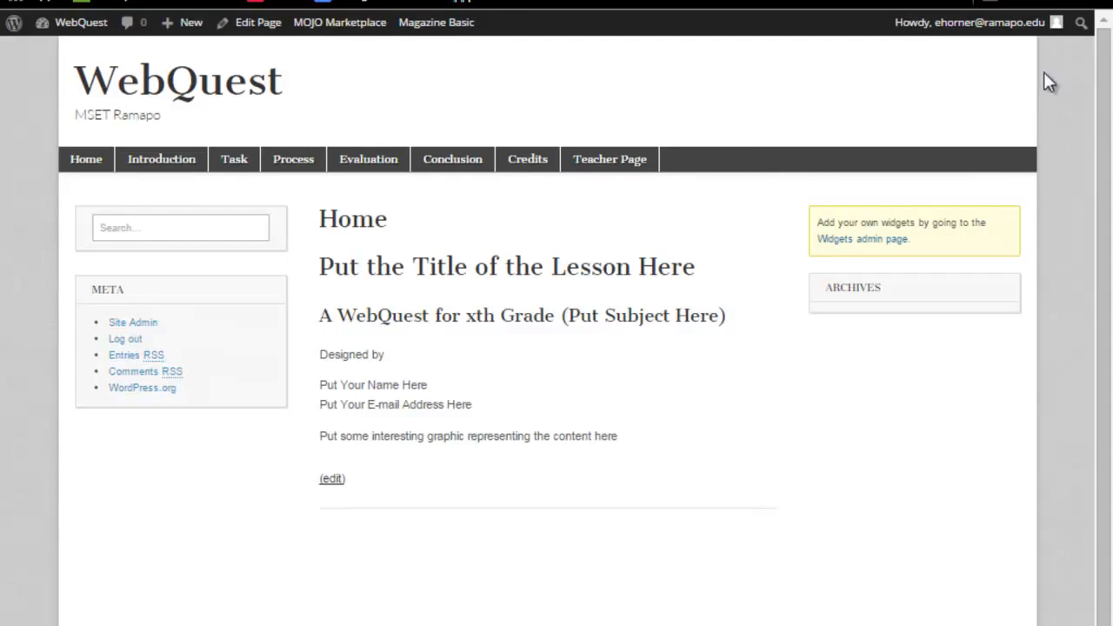
mouse_move(15, 139)
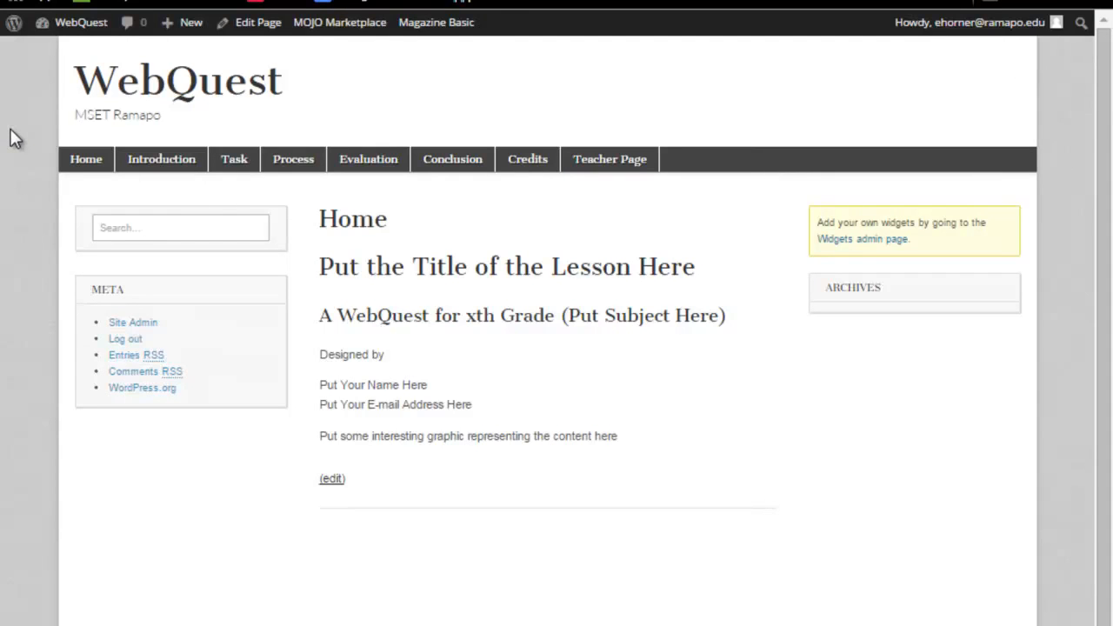
mouse_move(44, 135)
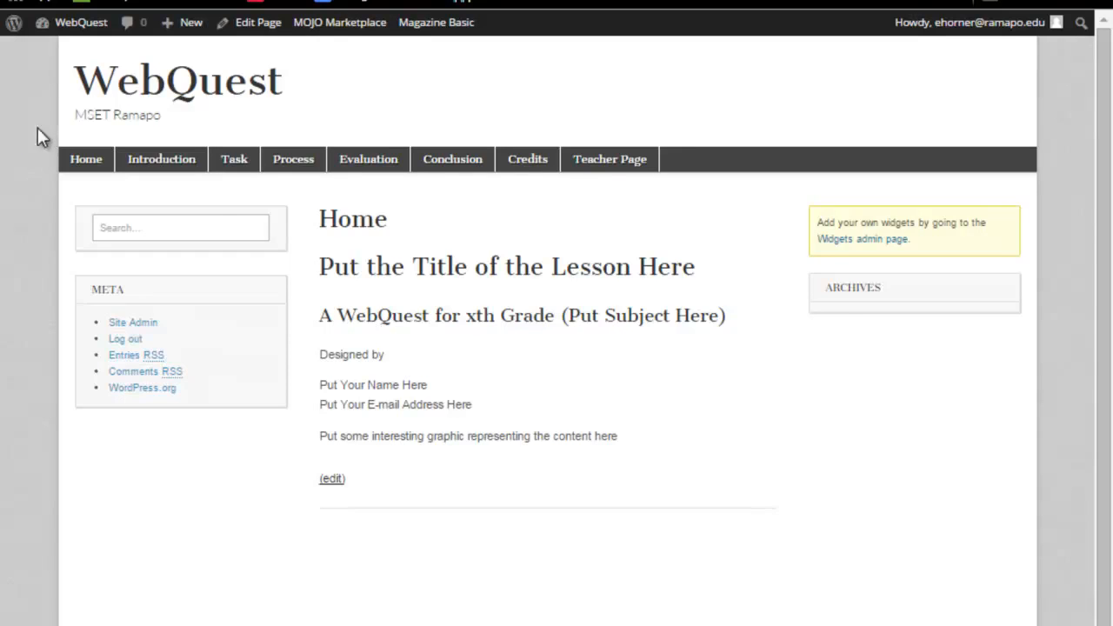
mouse_move(43, 100)
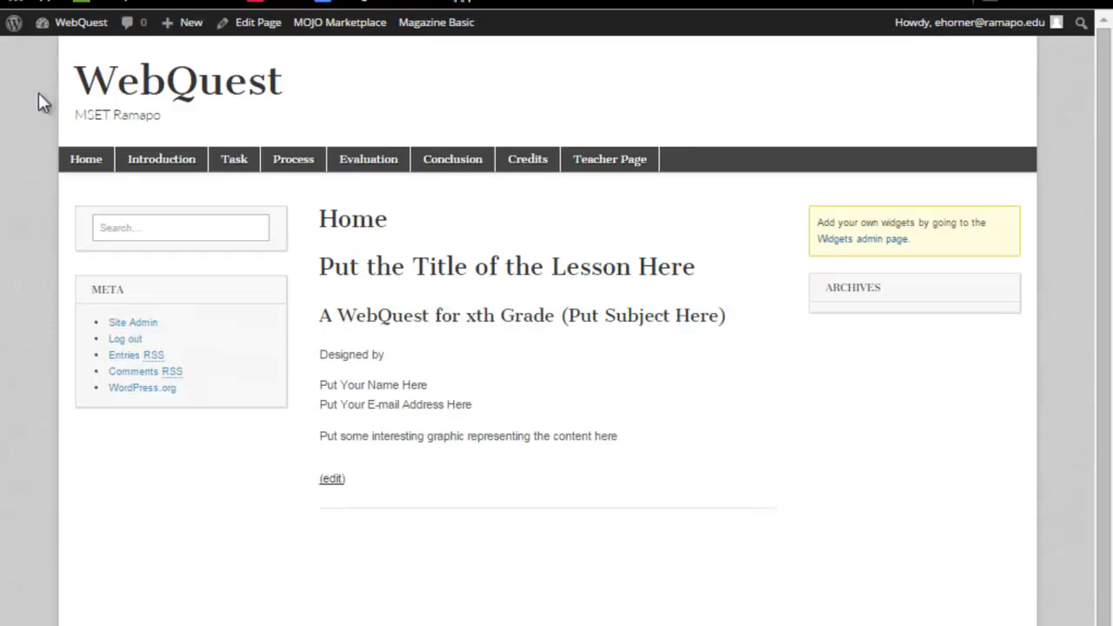
mouse_move(1104, 220)
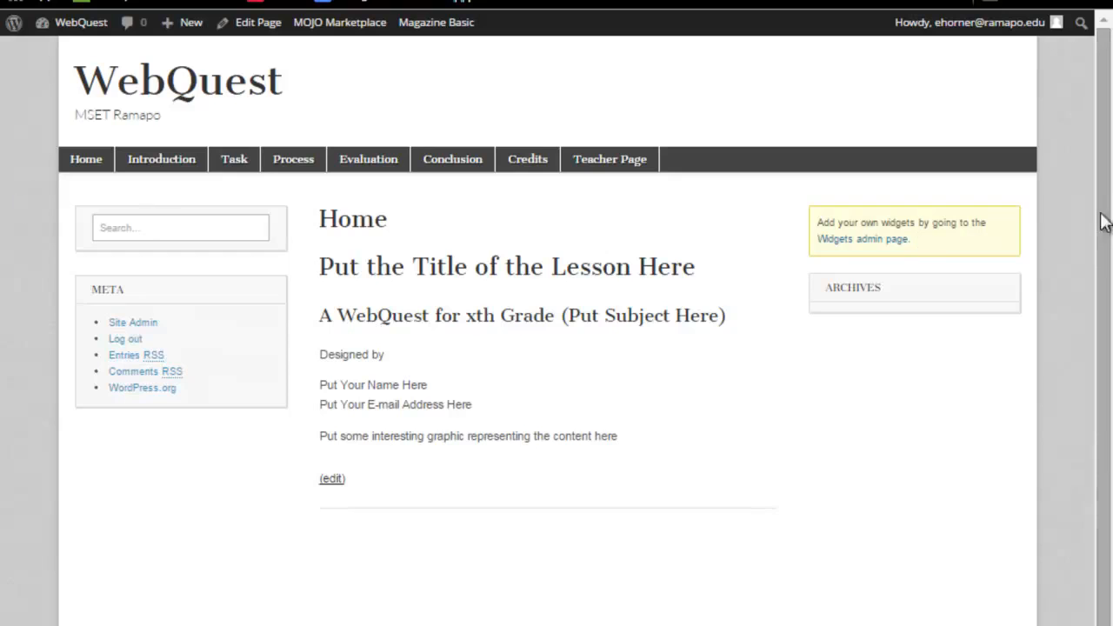
mouse_move(1064, 202)
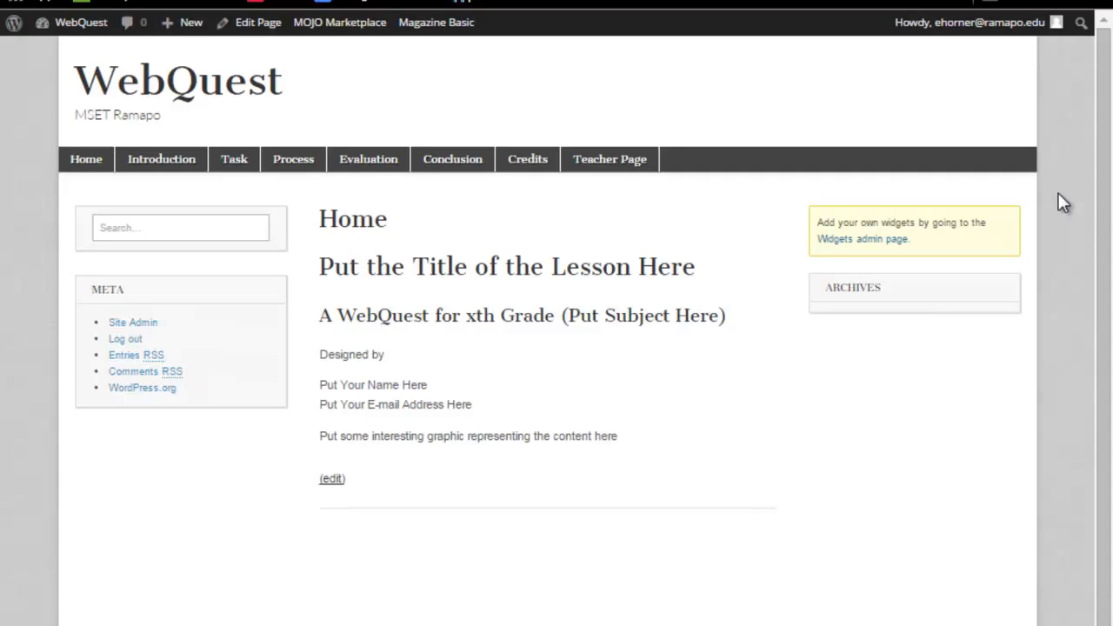
mouse_move(1064, 181)
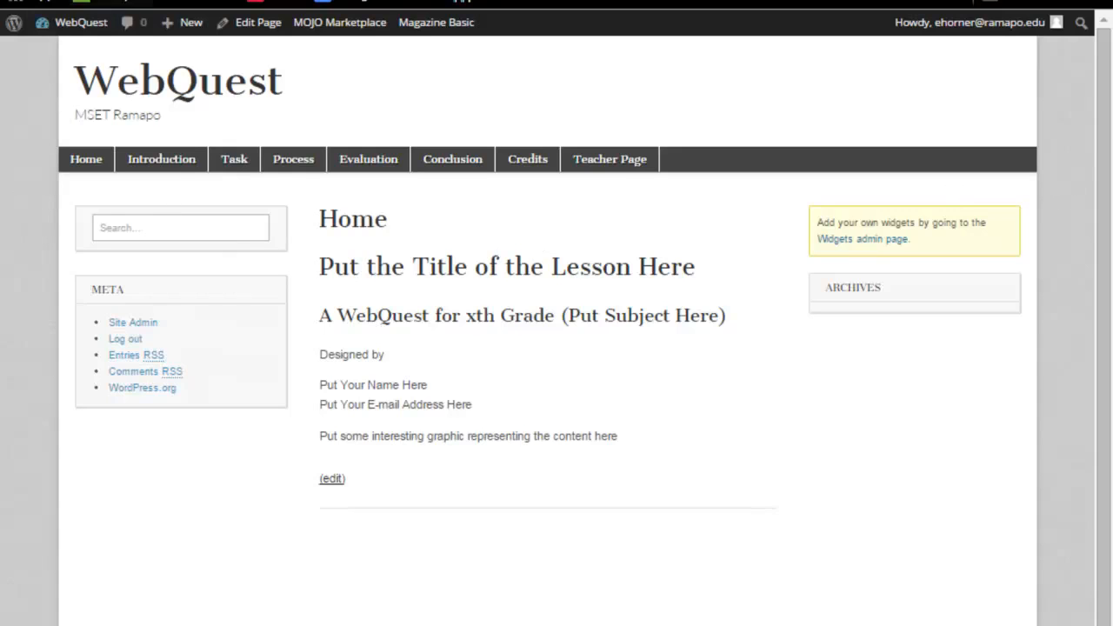
mouse_move(372, 246)
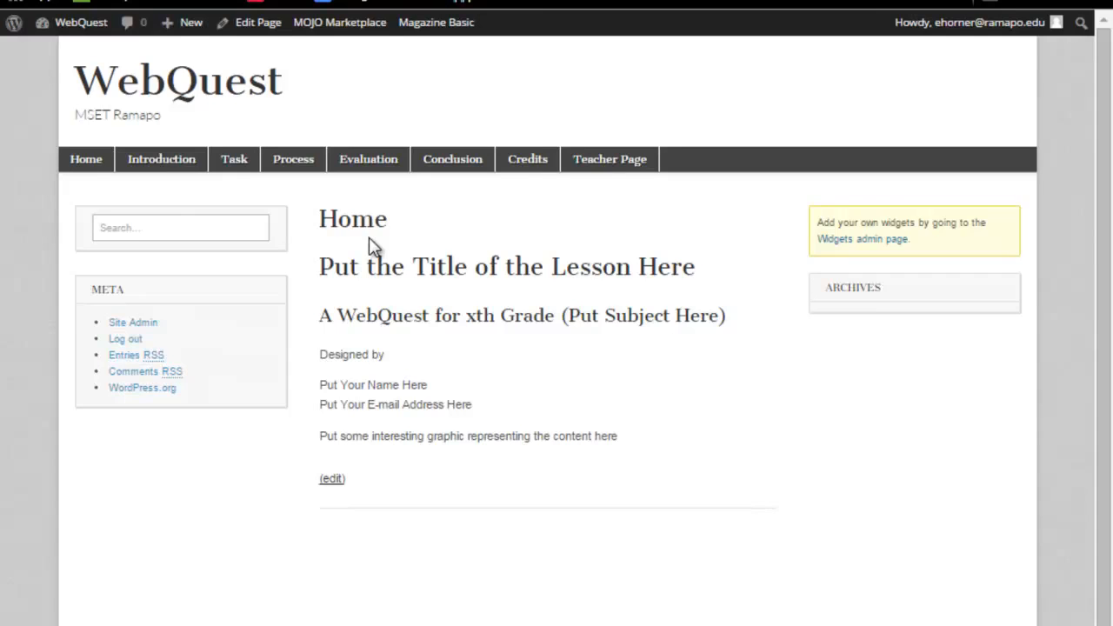
mouse_move(1026, 182)
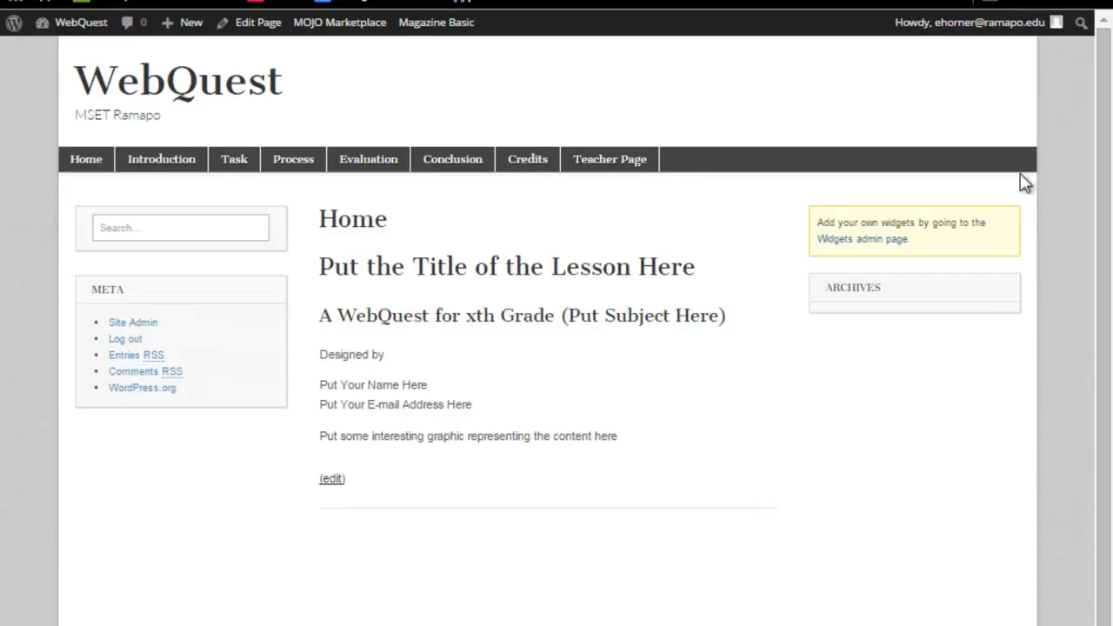
mouse_move(511, 622)
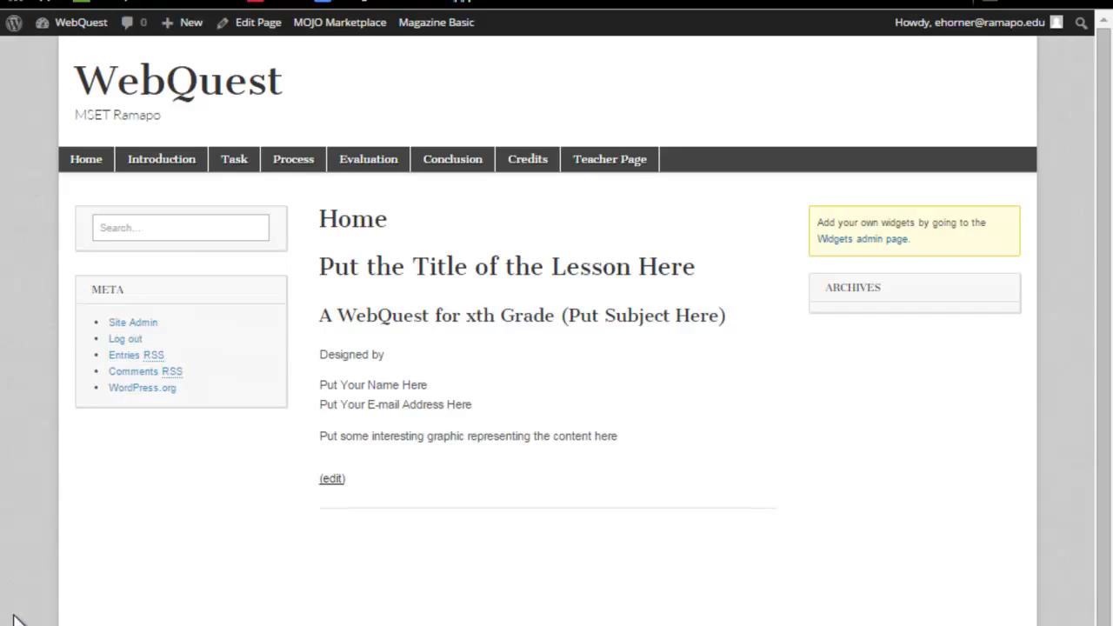
mouse_move(361, 206)
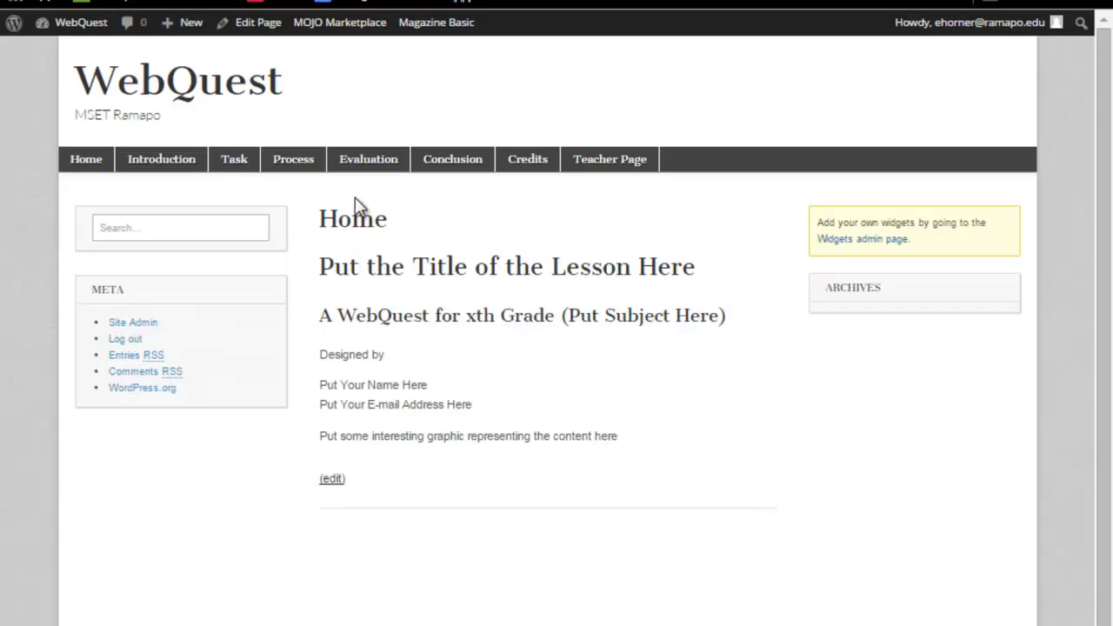
mouse_move(617, 213)
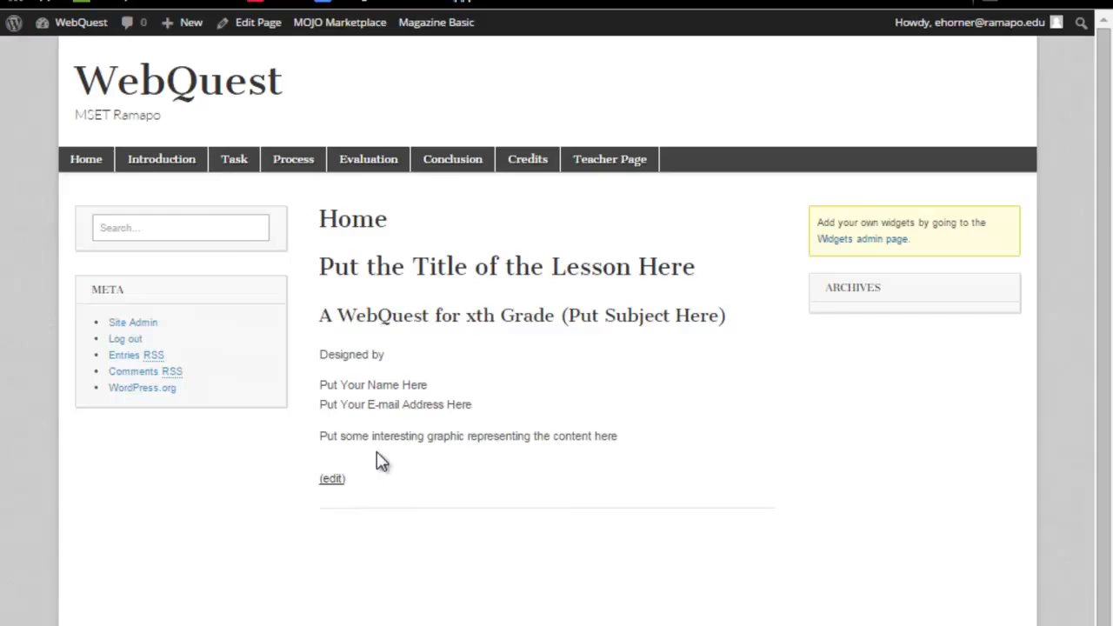
- Go to Appearance > Themes, where Magazine Basic is the active theme
click(56, 233)
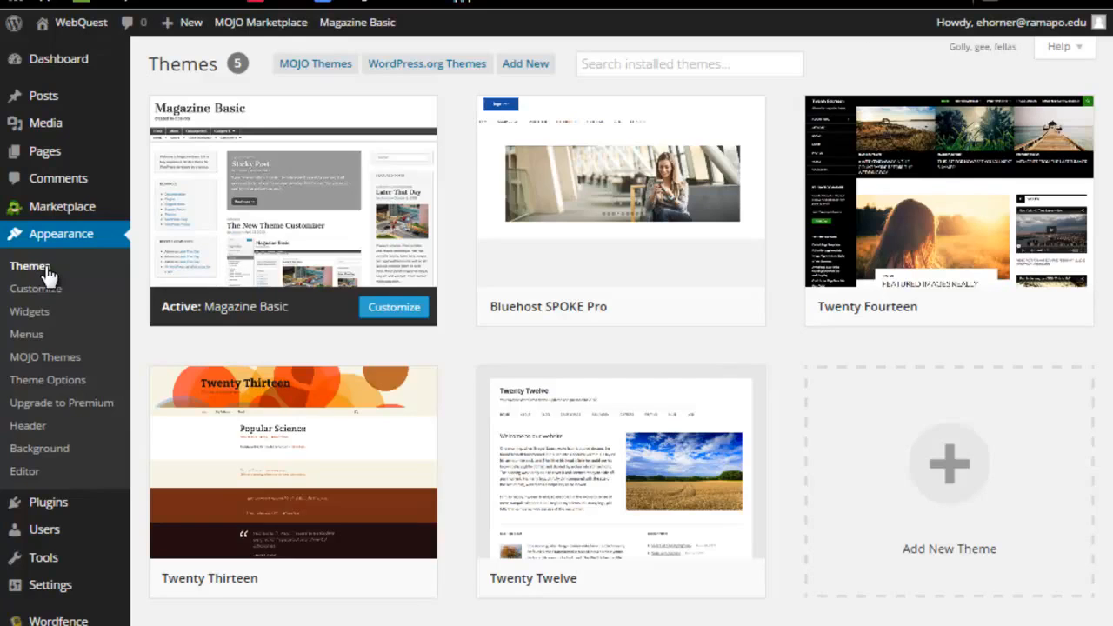
mouse_move(35, 288)
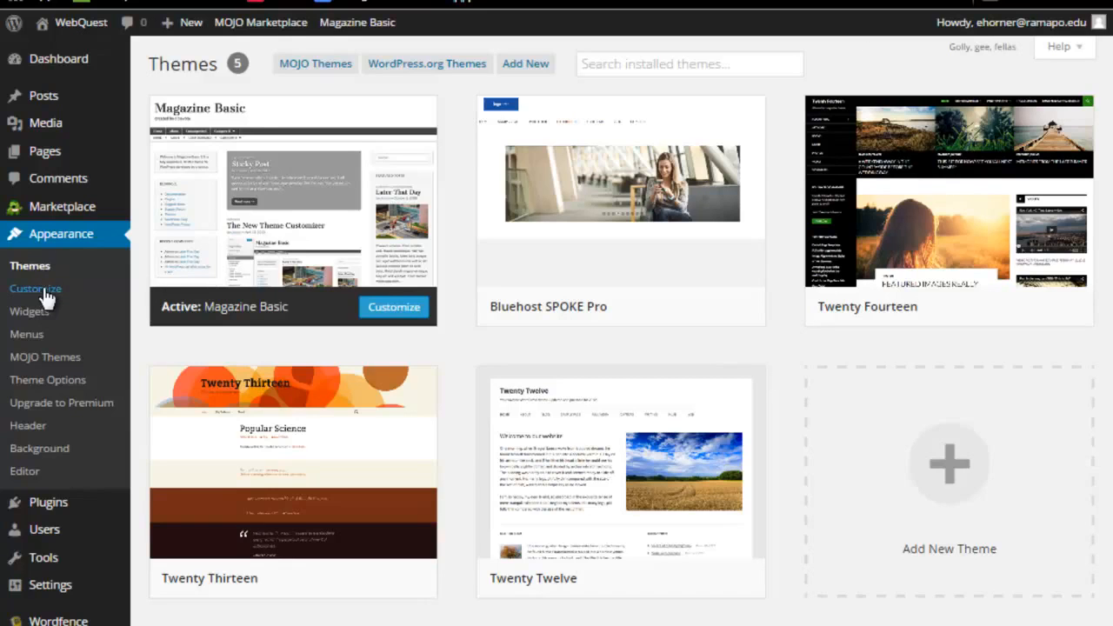
- Set the layout to 960px site width, 1 Sidebar - Left, and 75% main content
click(35, 288)
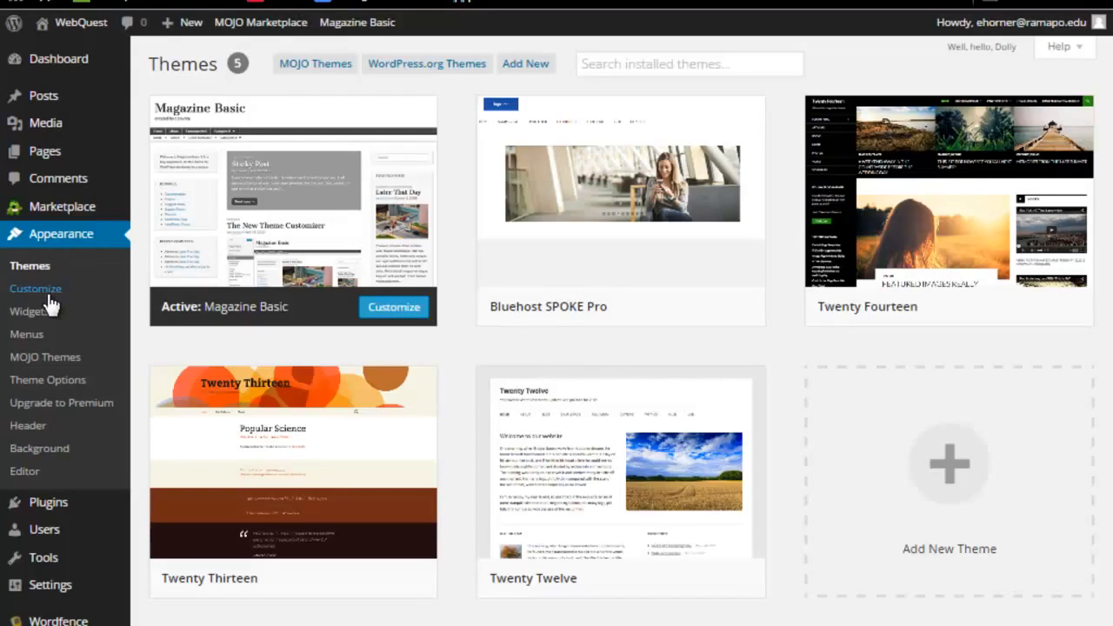
click(34, 287)
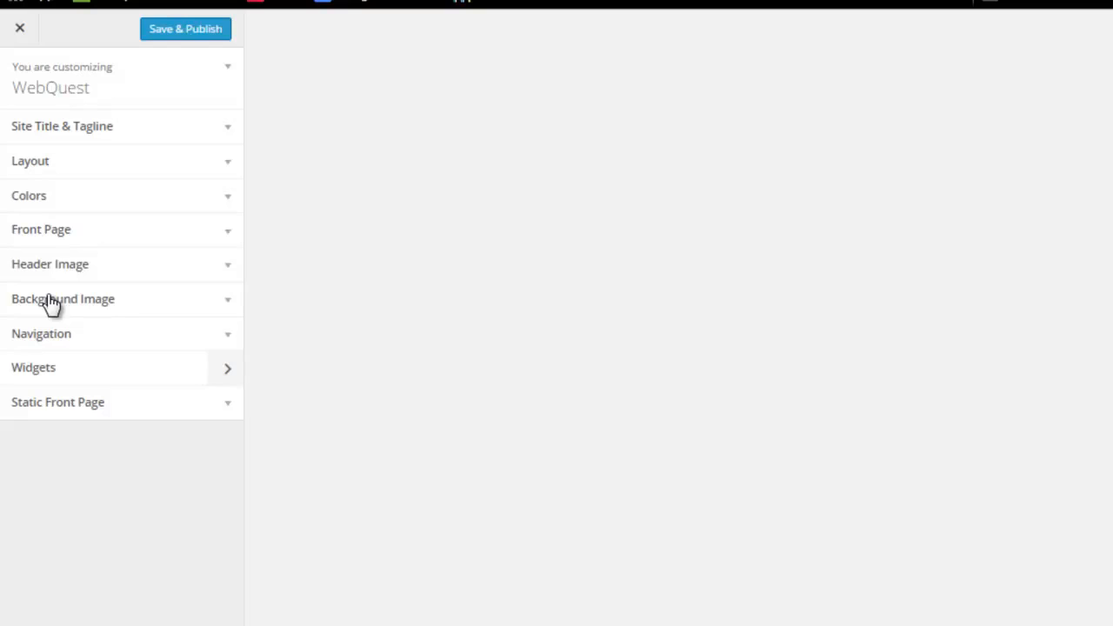
click(31, 161)
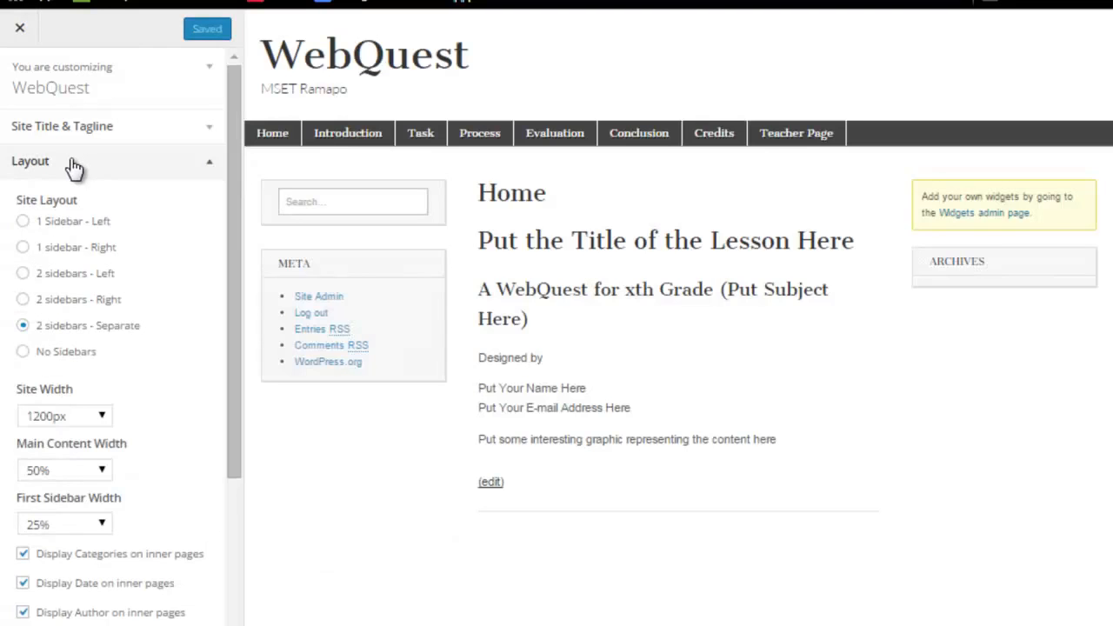
click(65, 415)
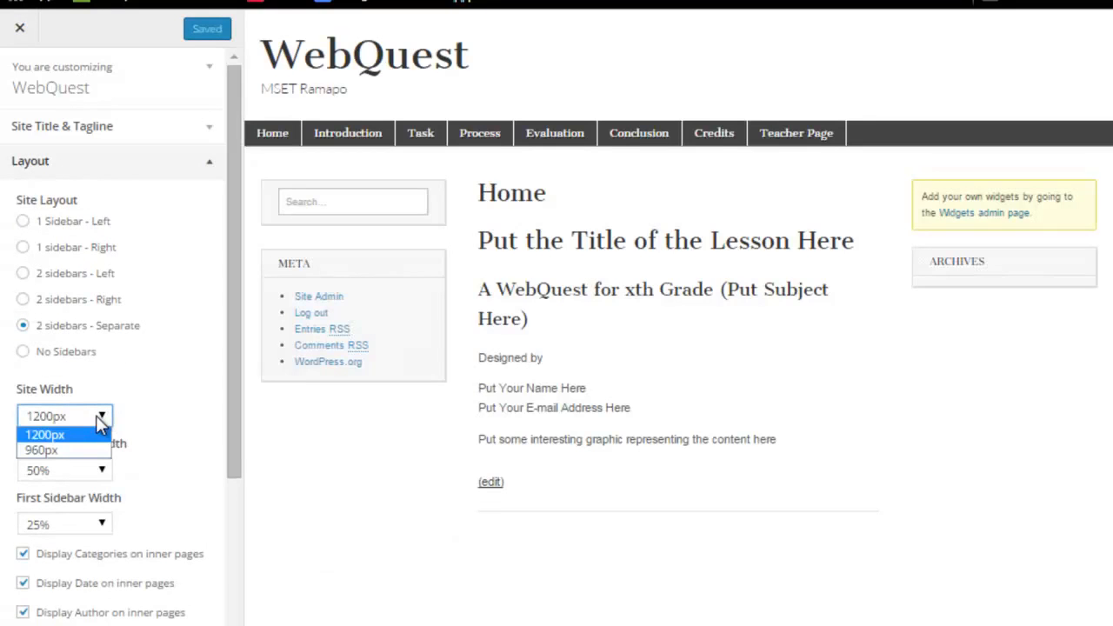
click(42, 450)
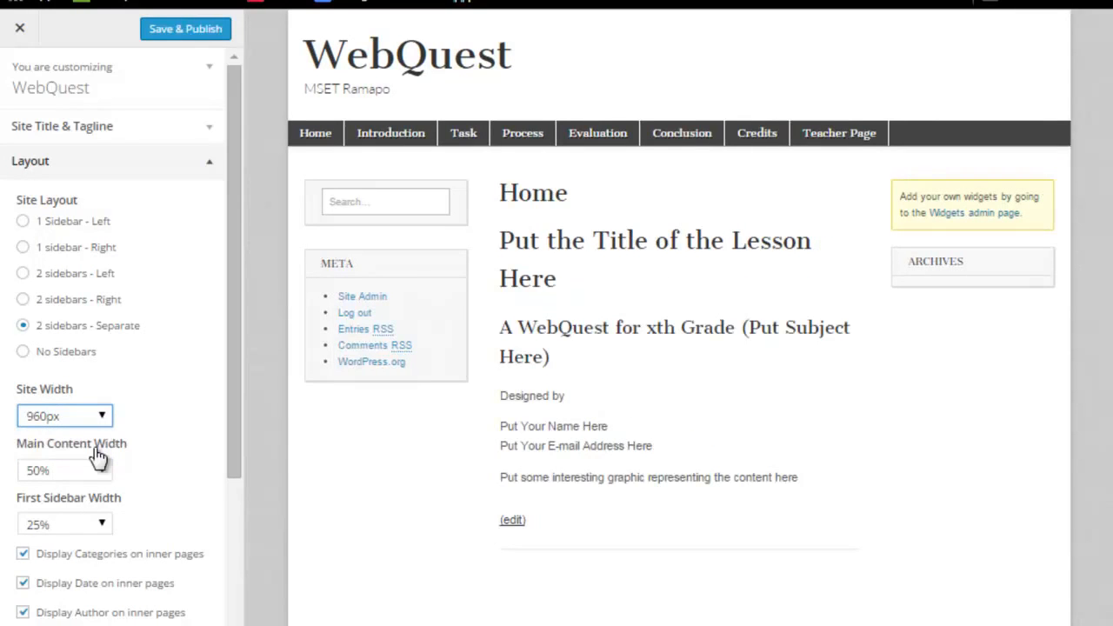
mouse_move(117, 487)
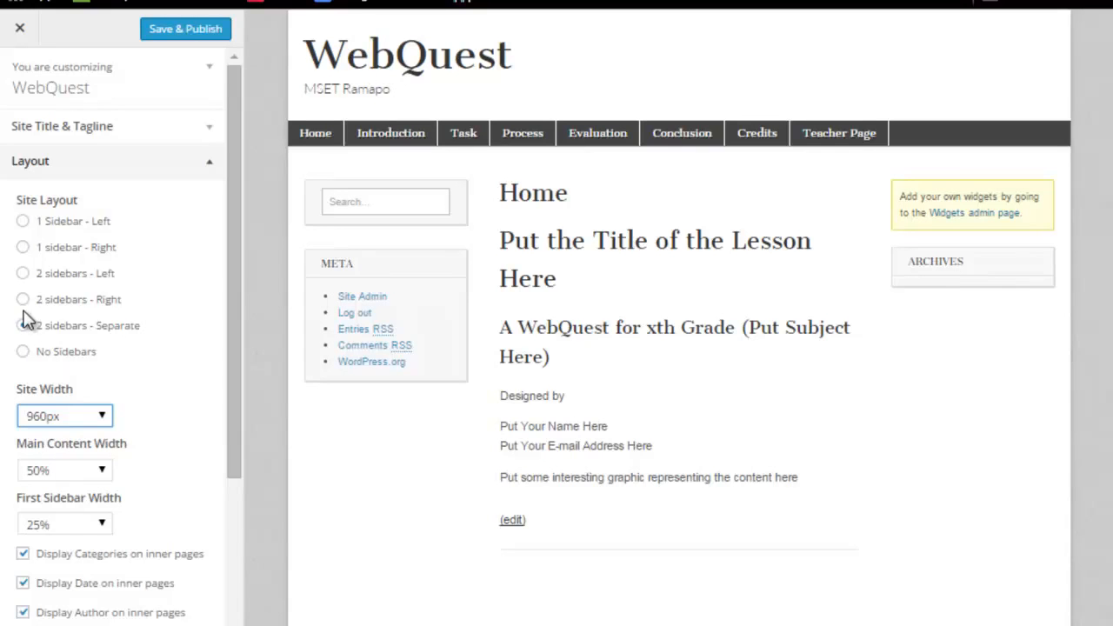
click(23, 325)
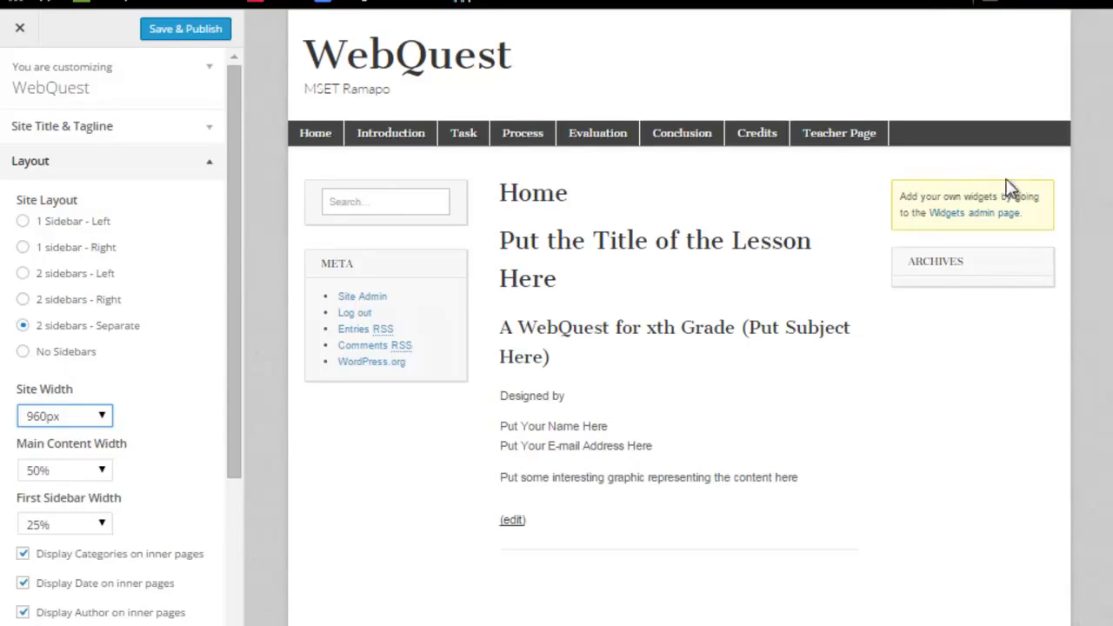
mouse_move(423, 402)
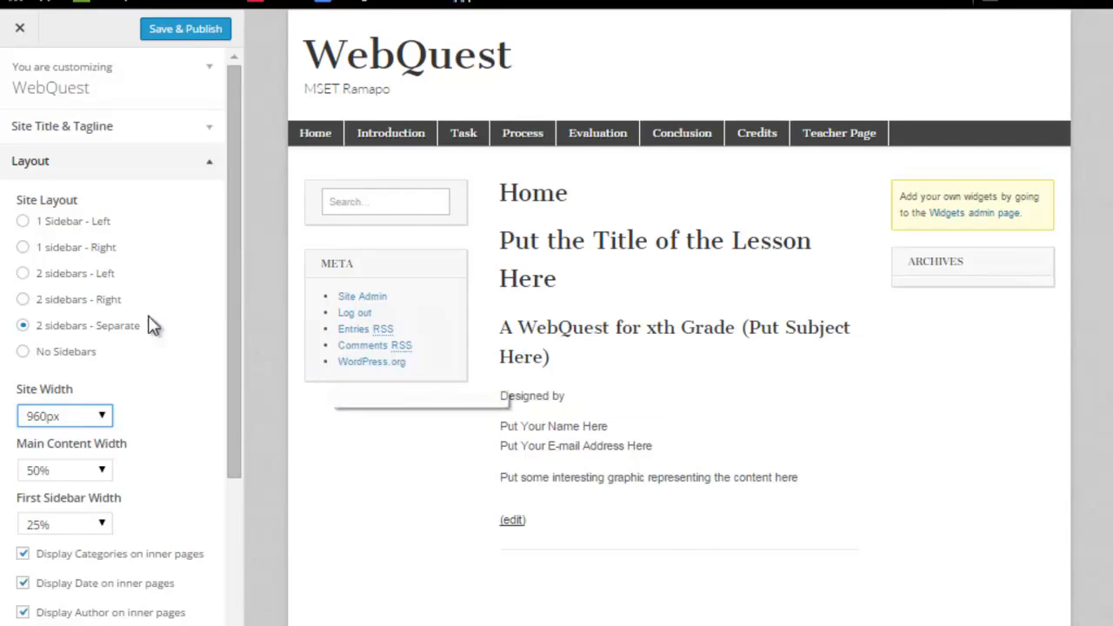
click(22, 221)
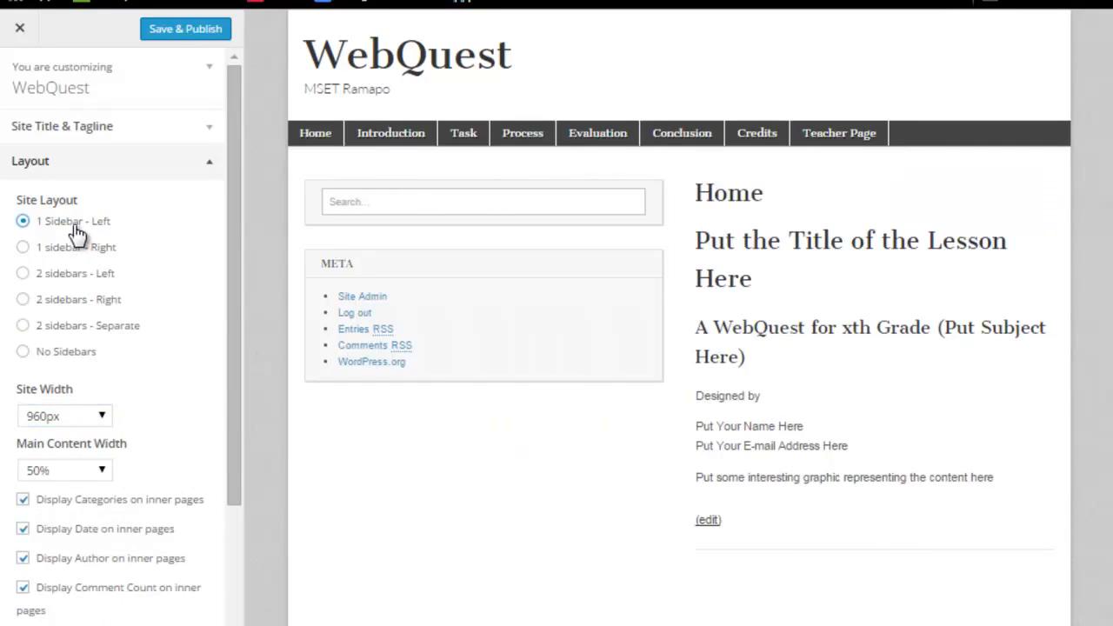
mouse_move(703, 165)
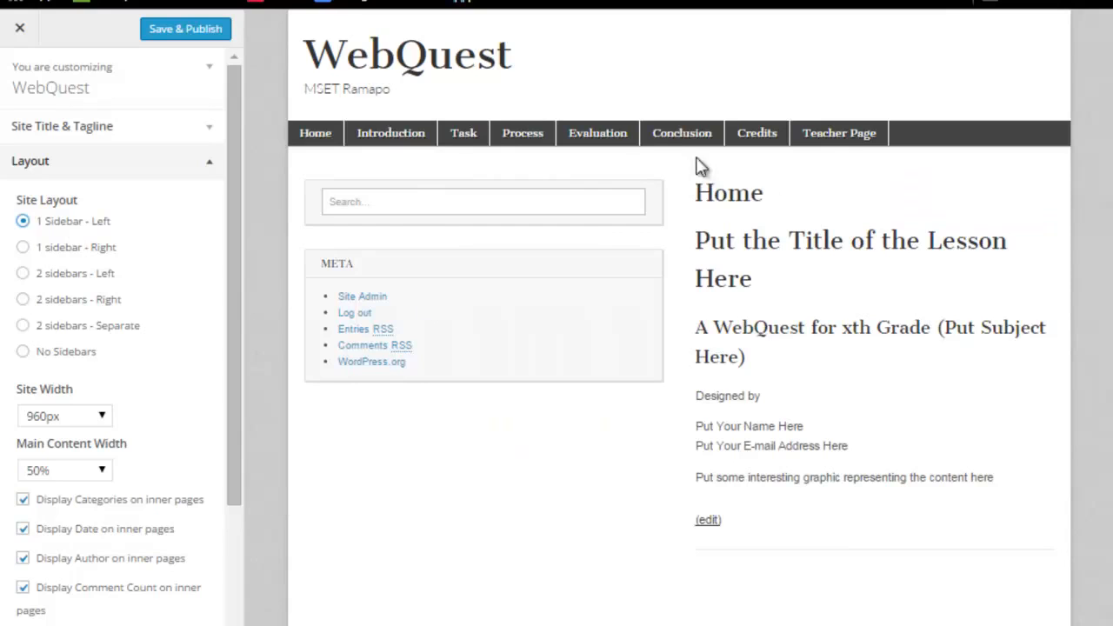
mouse_move(707, 351)
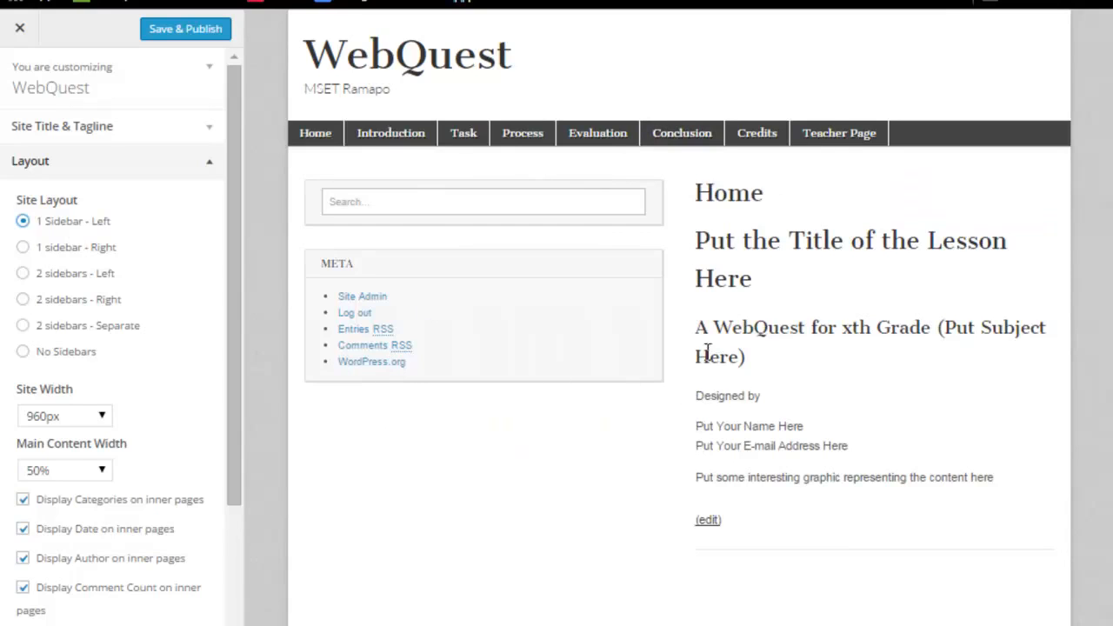
click(66, 470)
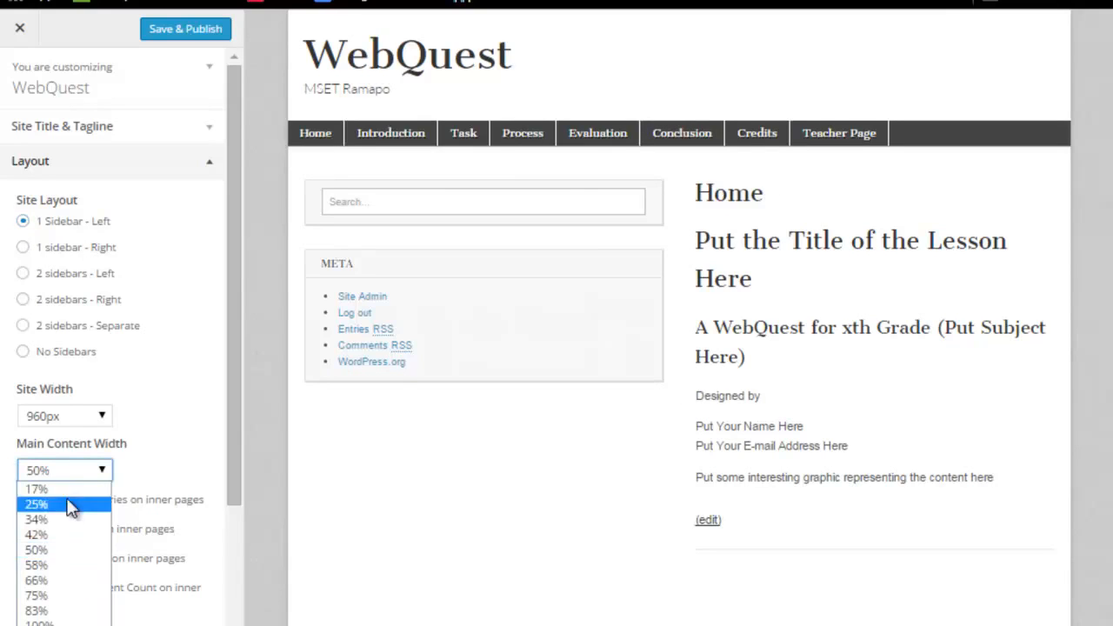
click(36, 596)
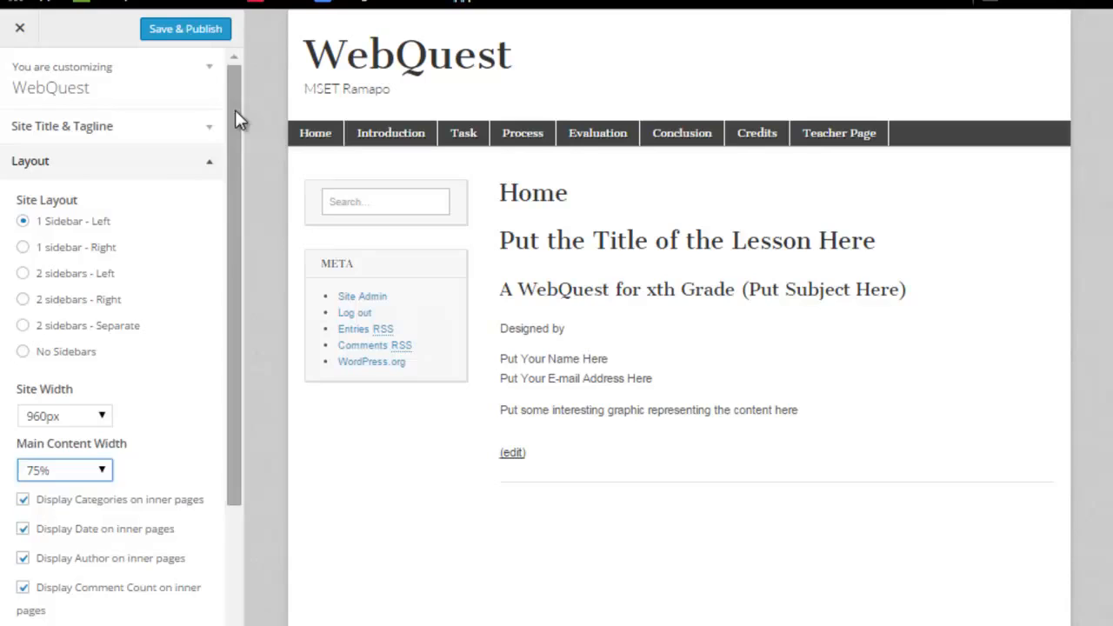
click(31, 161)
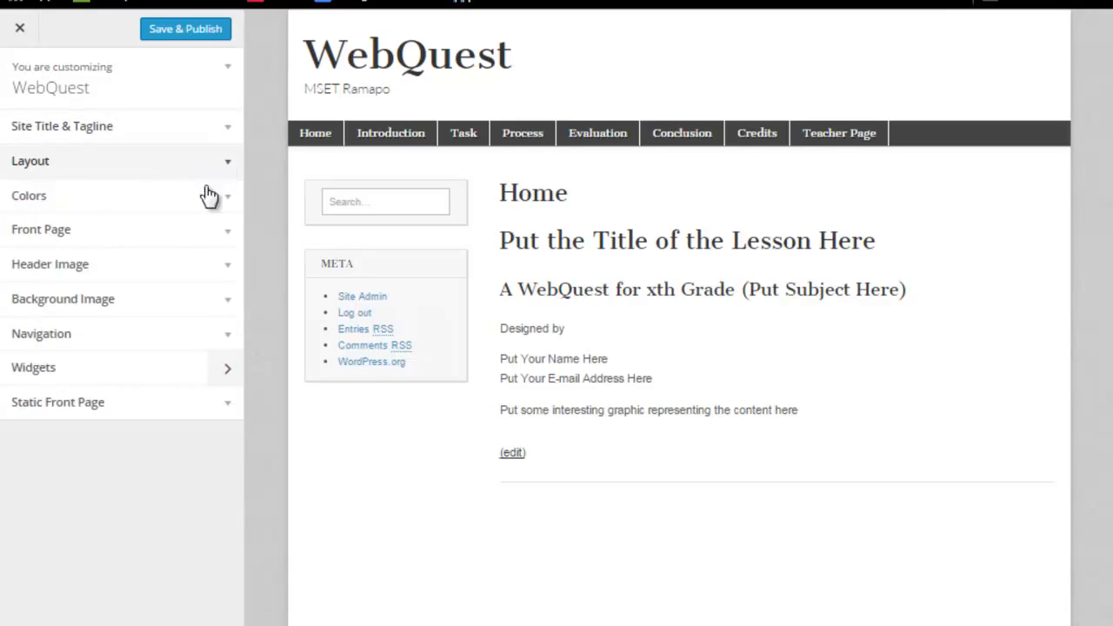
mouse_move(62, 299)
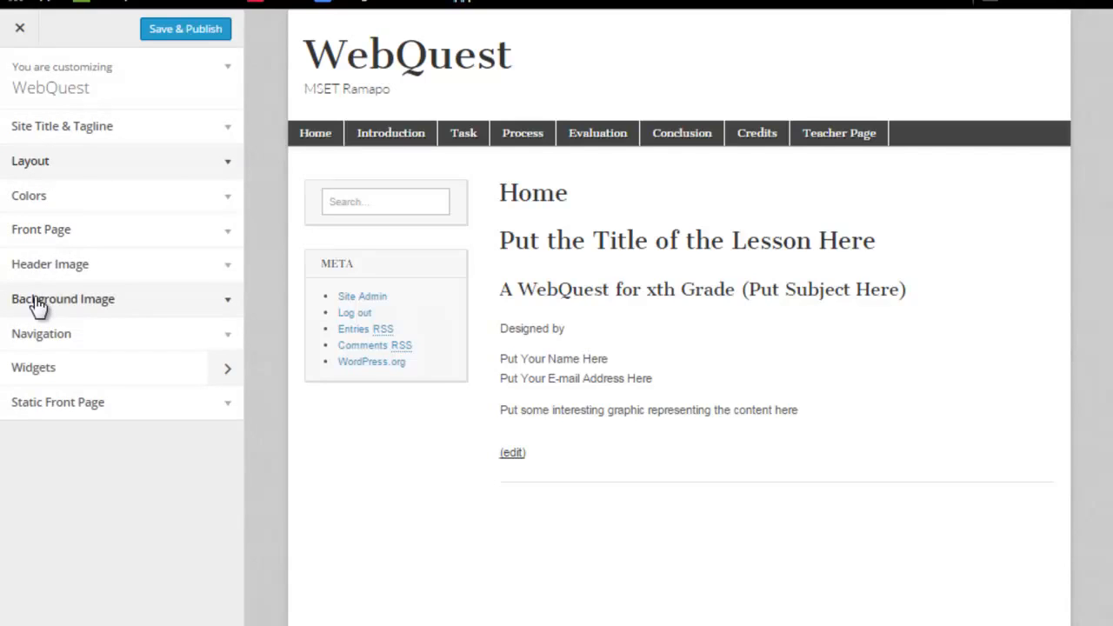
- Open the Background Image file picker to browse the Desktop's wallpaper images
click(63, 298)
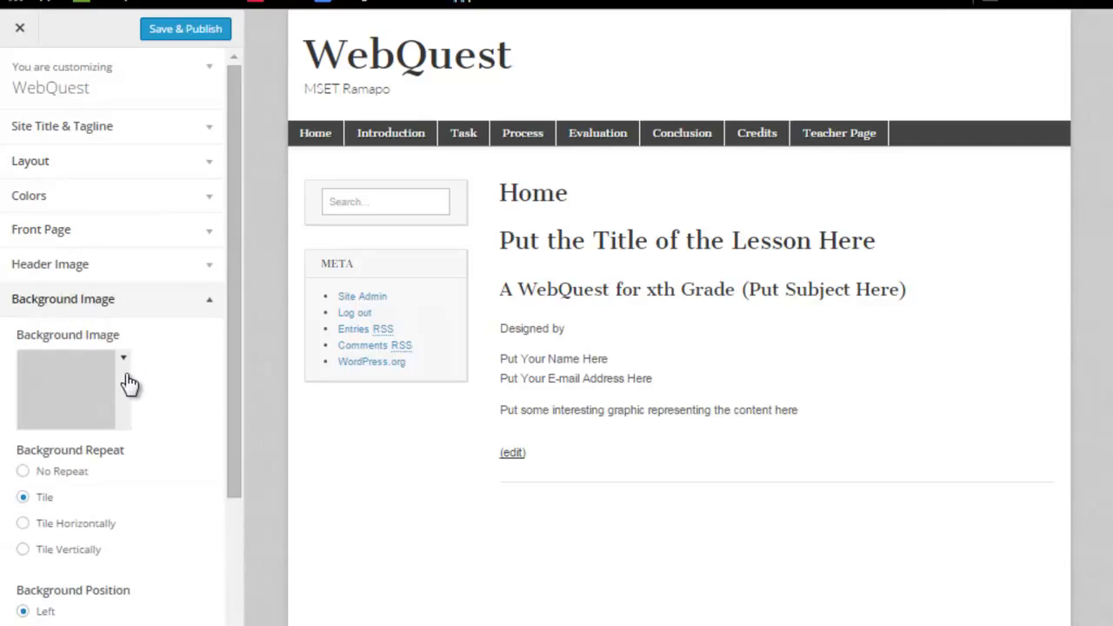
click(123, 357)
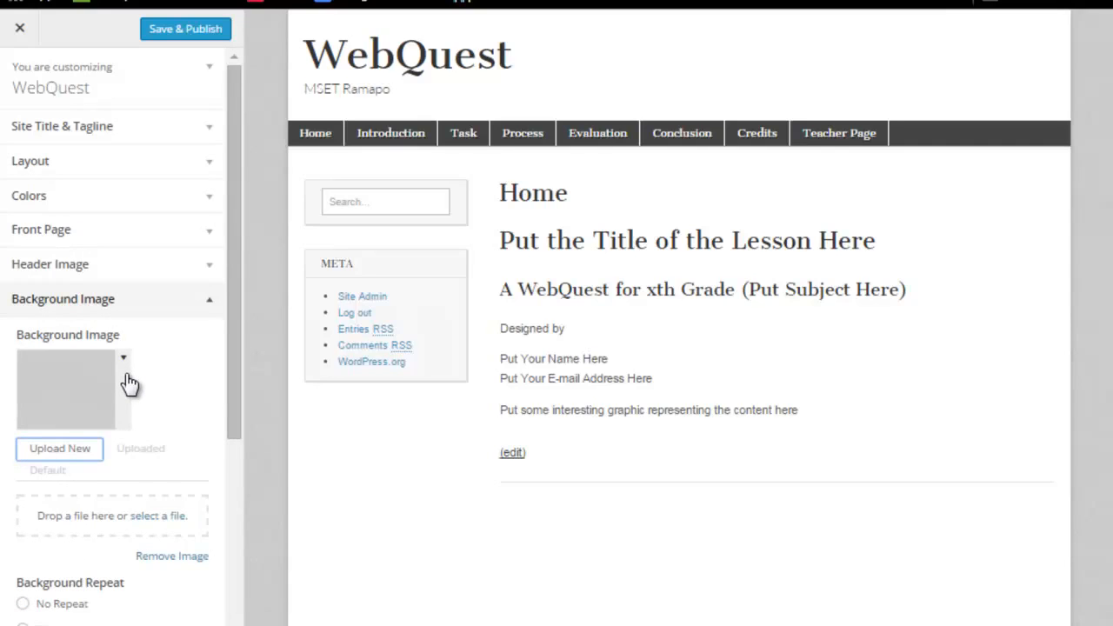
mouse_move(85, 461)
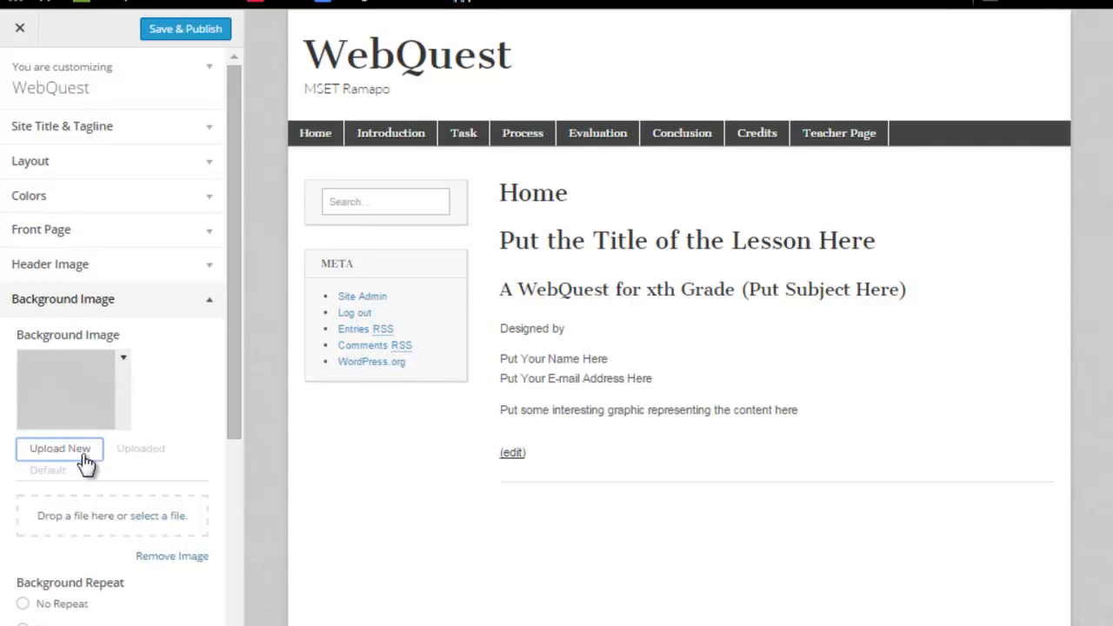
mouse_move(146, 457)
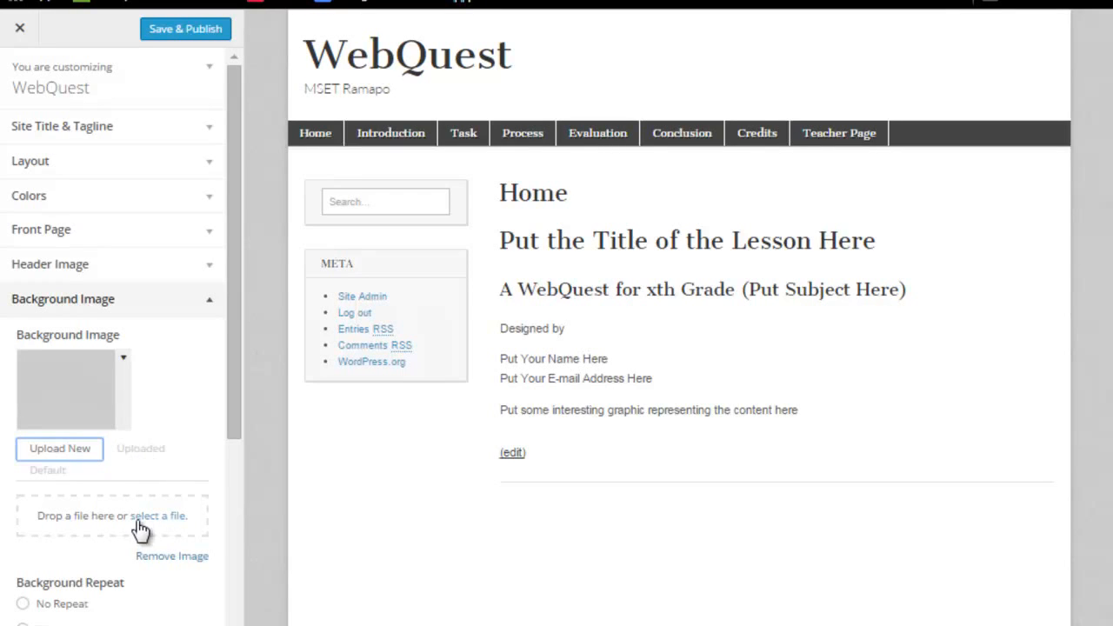
mouse_move(68, 464)
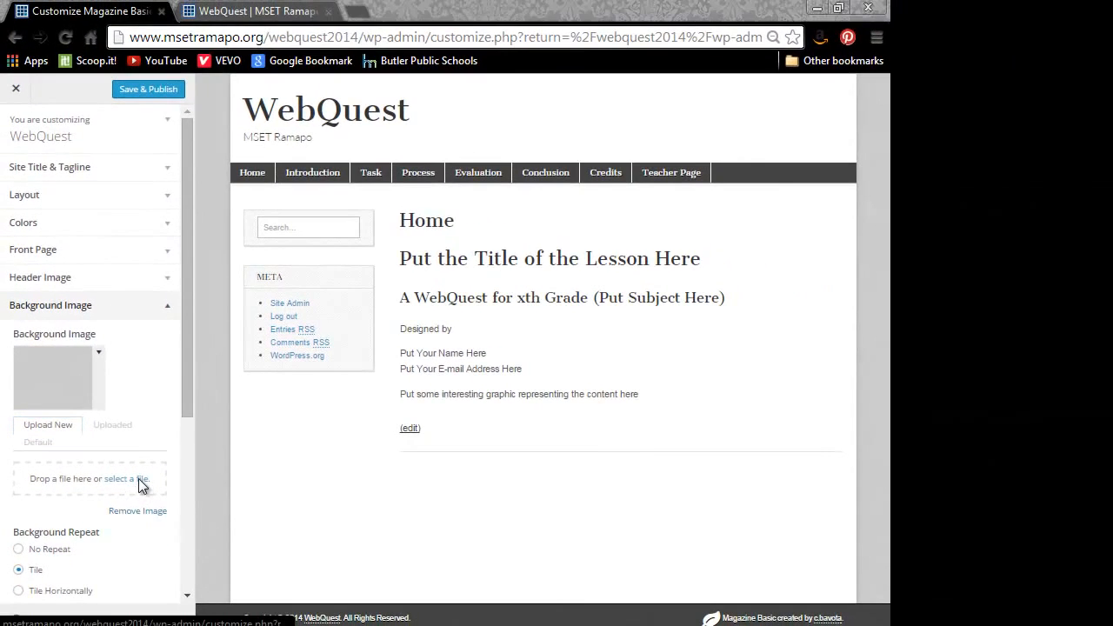
click(126, 479)
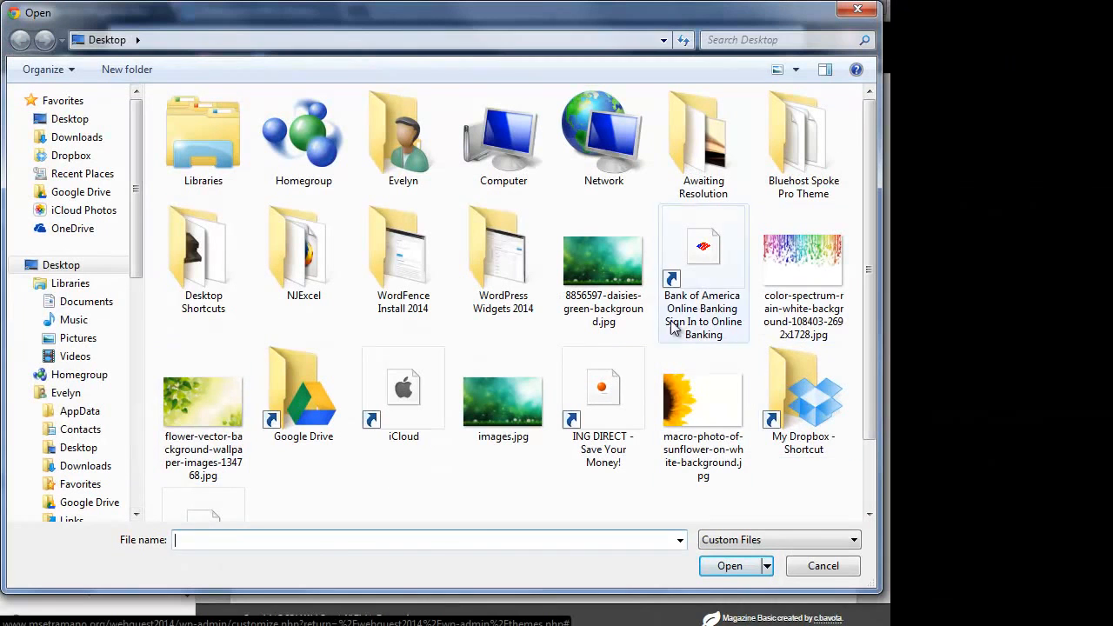
- Upload flower-vector-background-wallpaper-images-134768.jpg as the site's background image
click(202, 400)
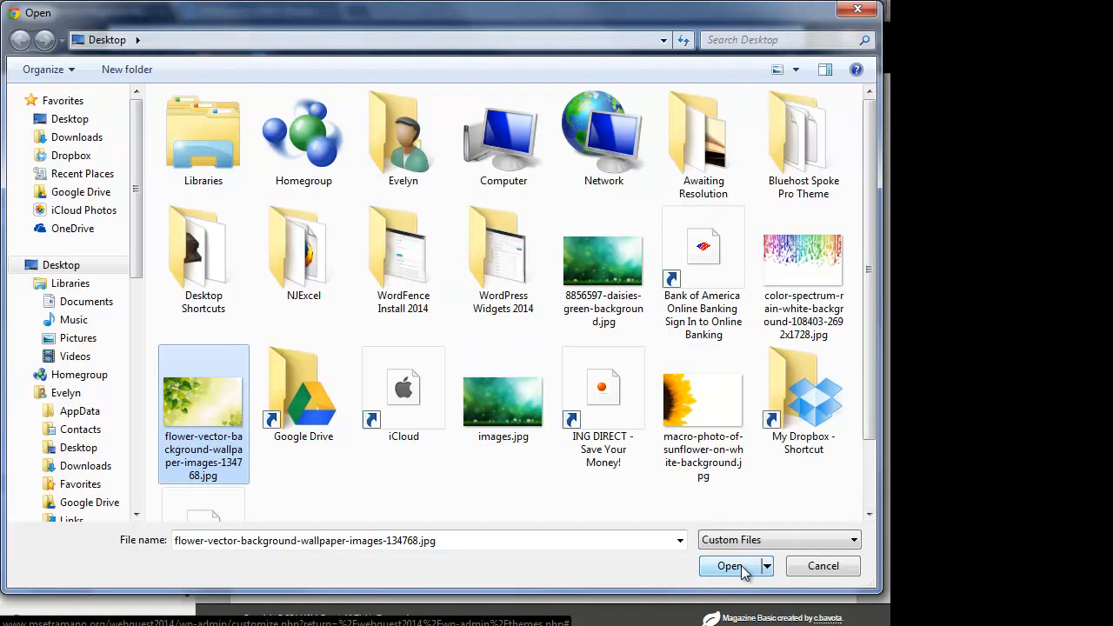
click(729, 566)
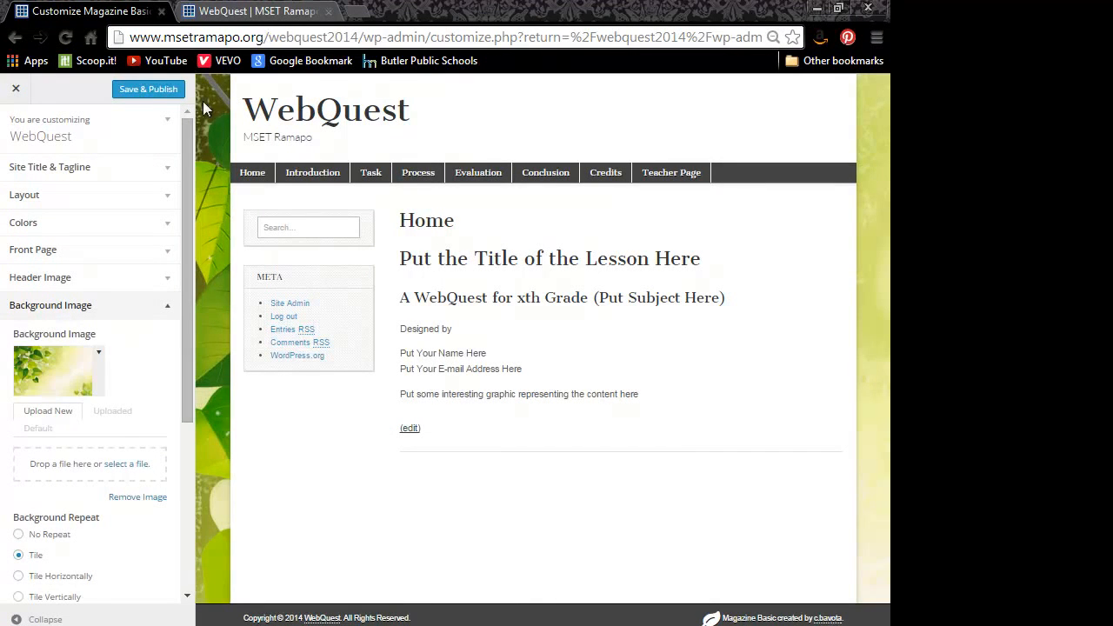
mouse_move(867, 218)
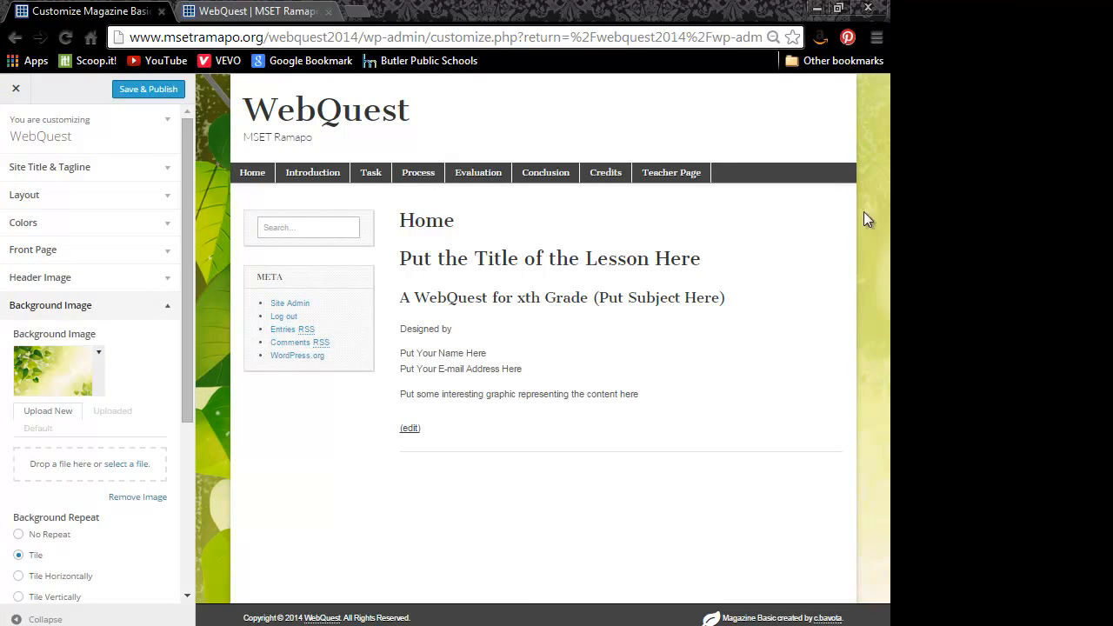
mouse_move(52, 336)
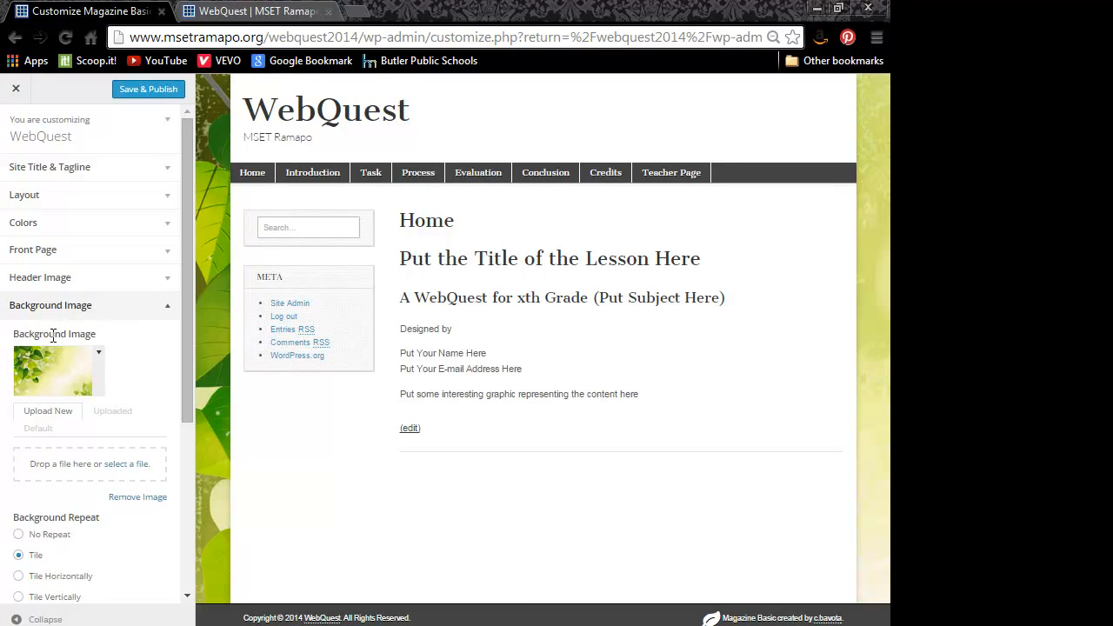
mouse_move(148, 88)
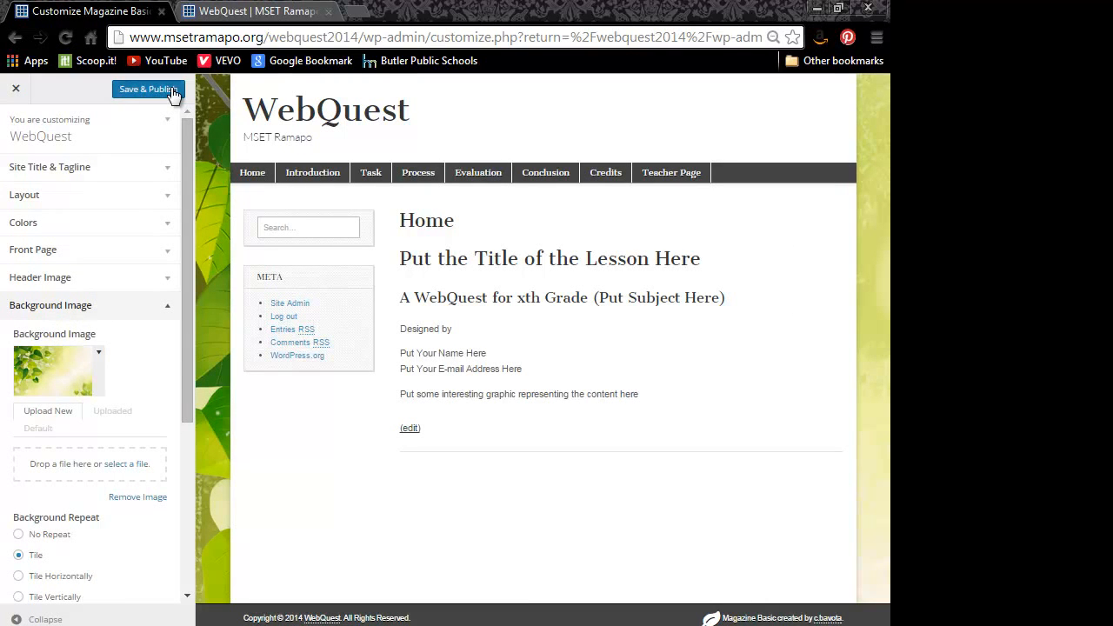
- Publish the leaf background, exit the customizer, and switch to the live site tab
click(147, 89)
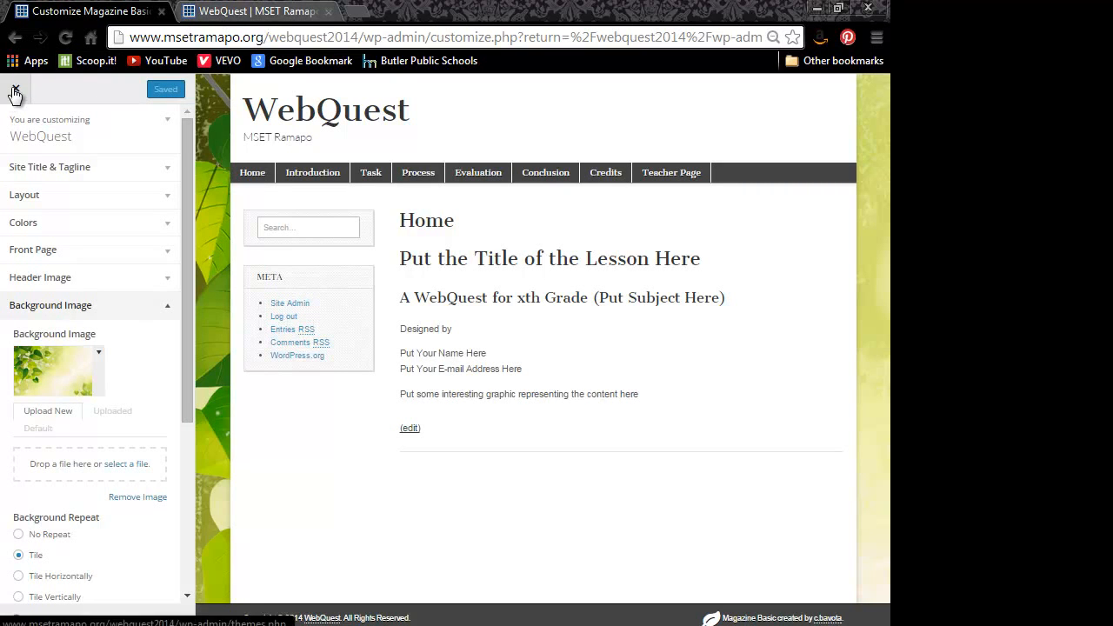
click(15, 89)
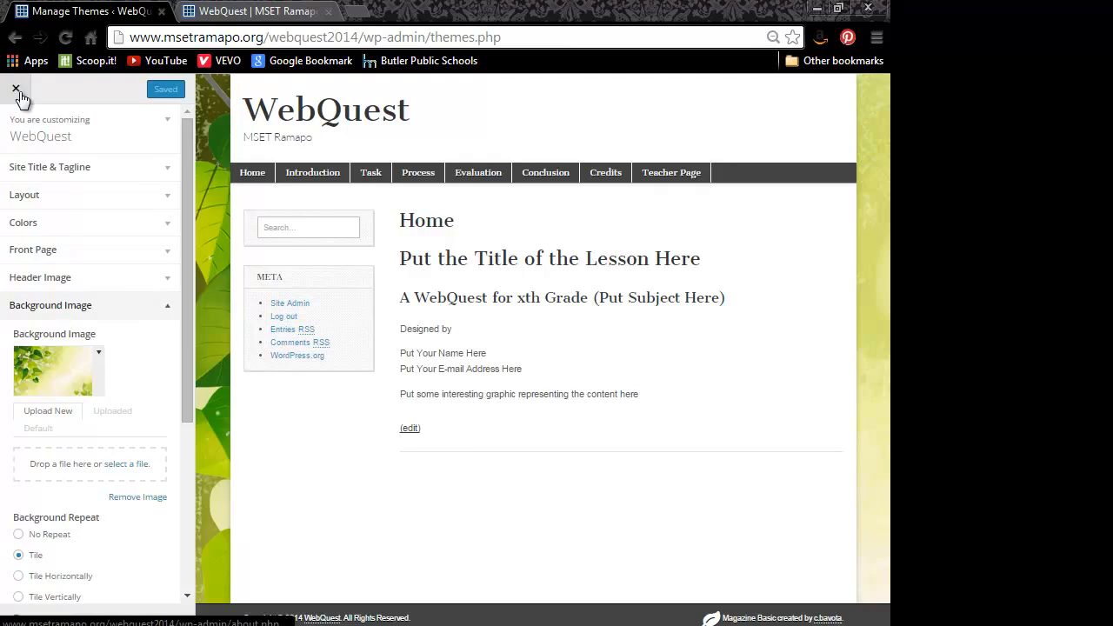
click(14, 89)
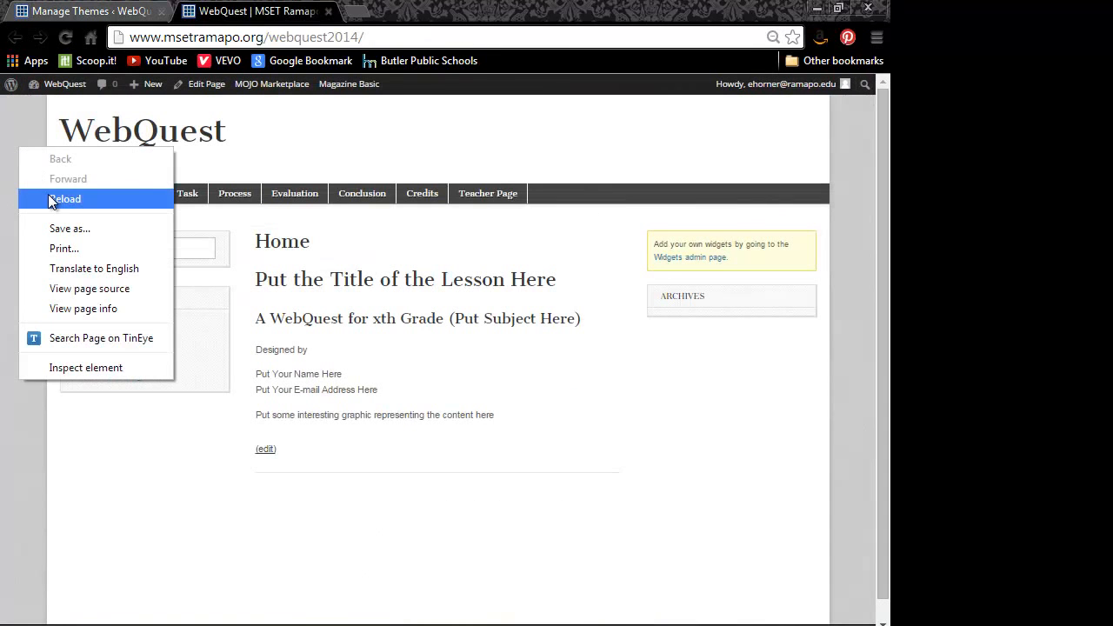
- Reload the live WebQuest home page to show the new leaf wallpaper background
click(65, 199)
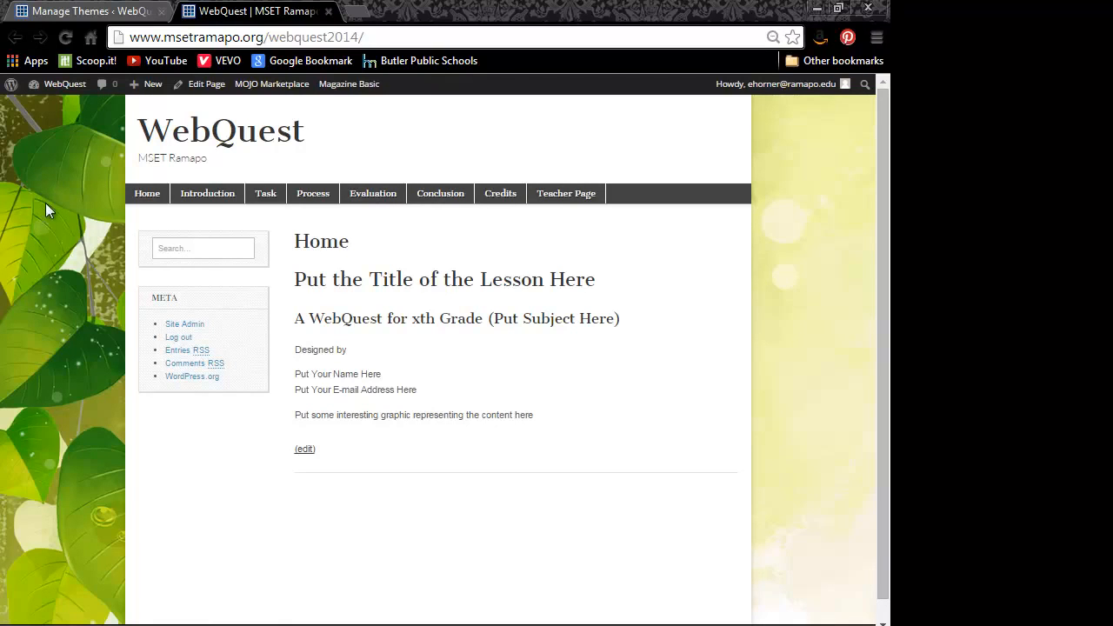
mouse_move(52, 223)
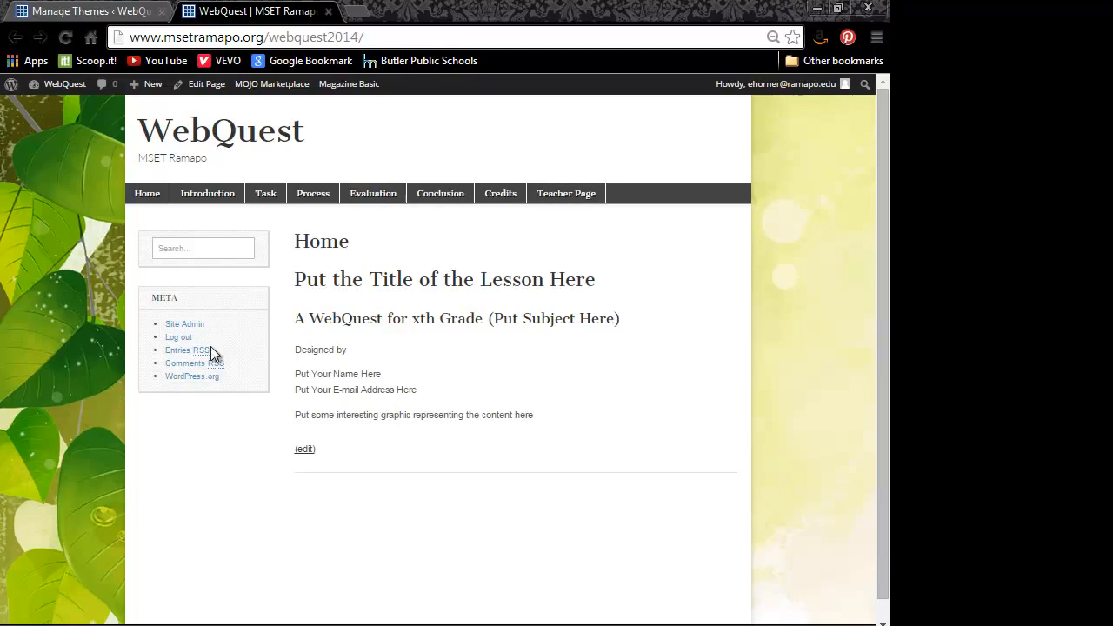
mouse_move(500, 193)
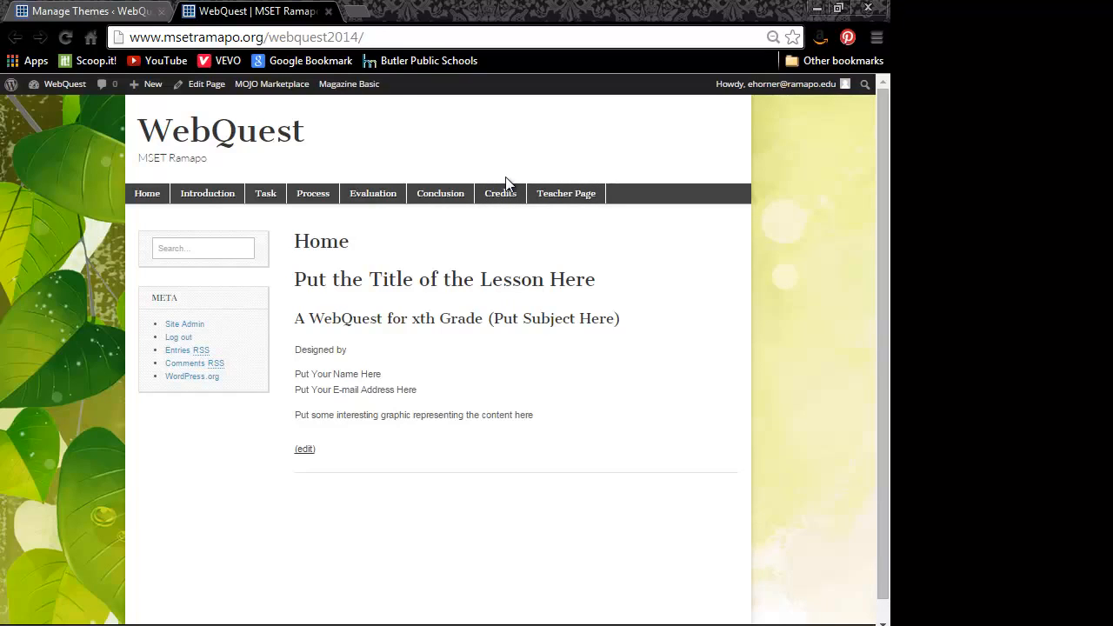
mouse_move(415, 446)
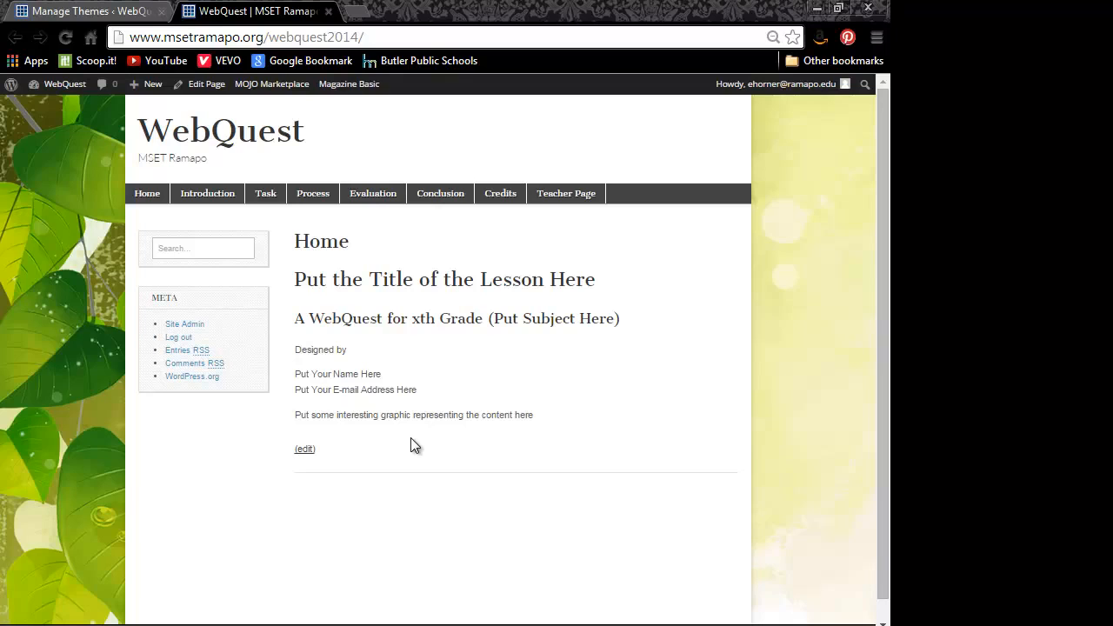
mouse_move(104, 291)
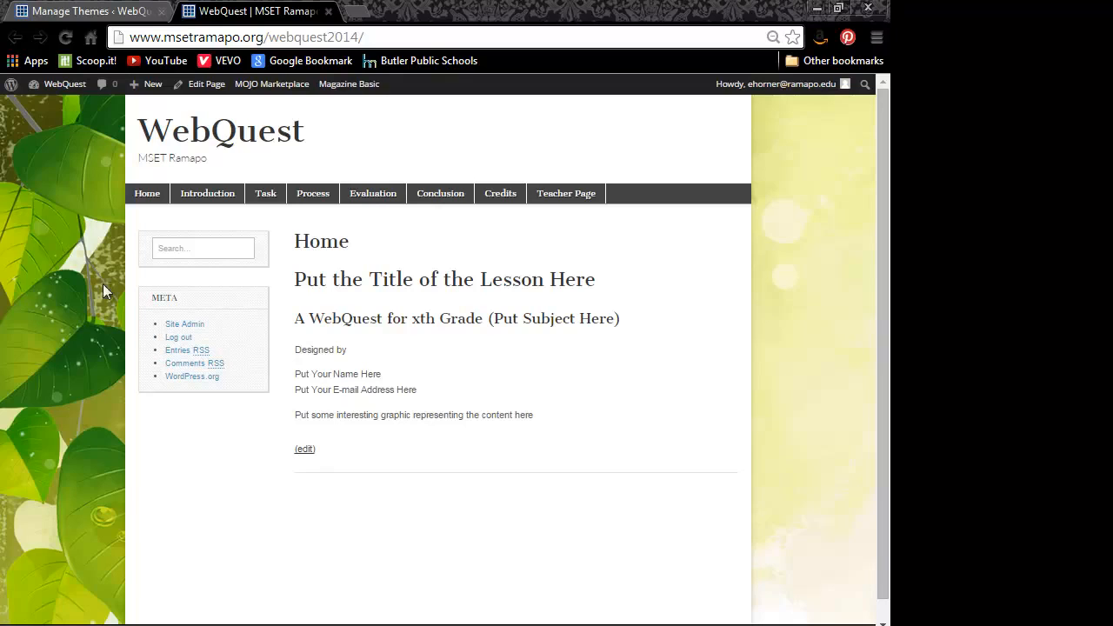
mouse_move(46, 536)
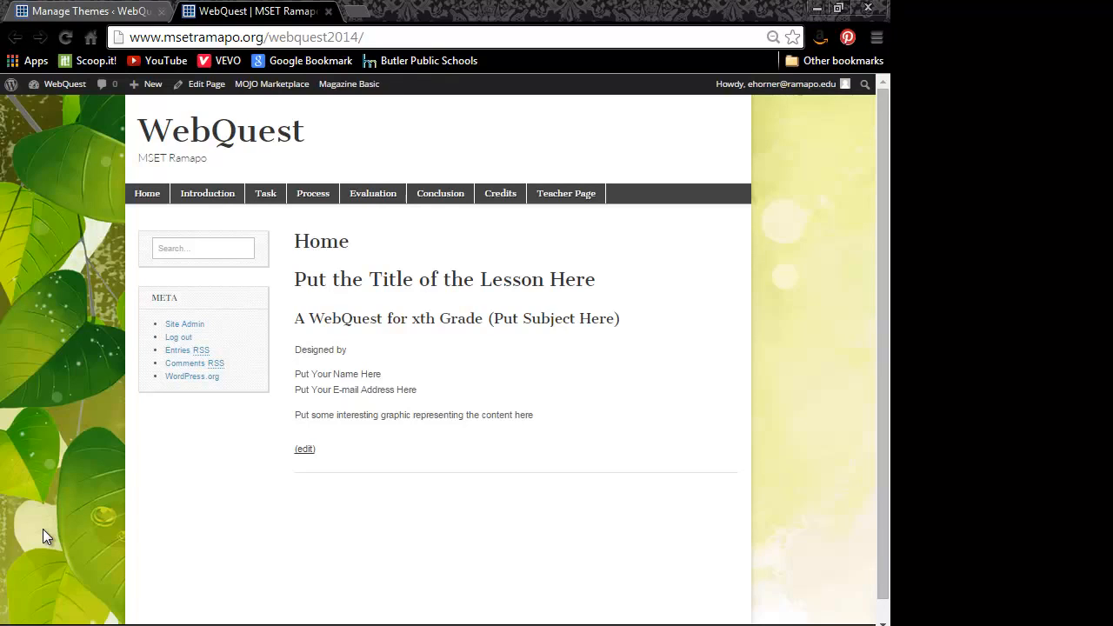
mouse_move(69, 171)
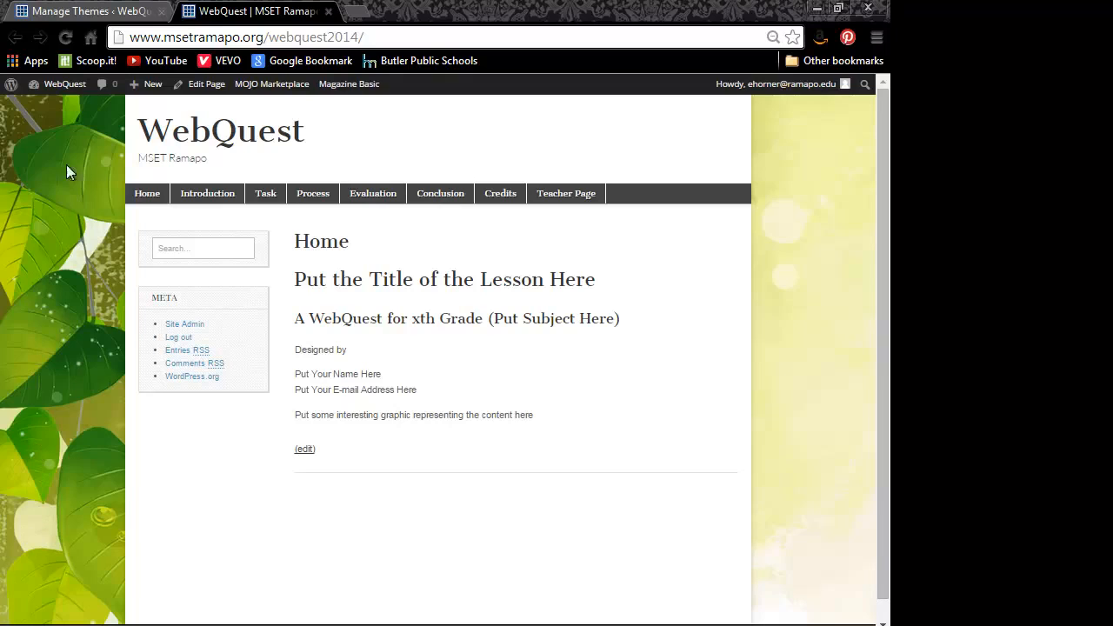
mouse_move(87, 561)
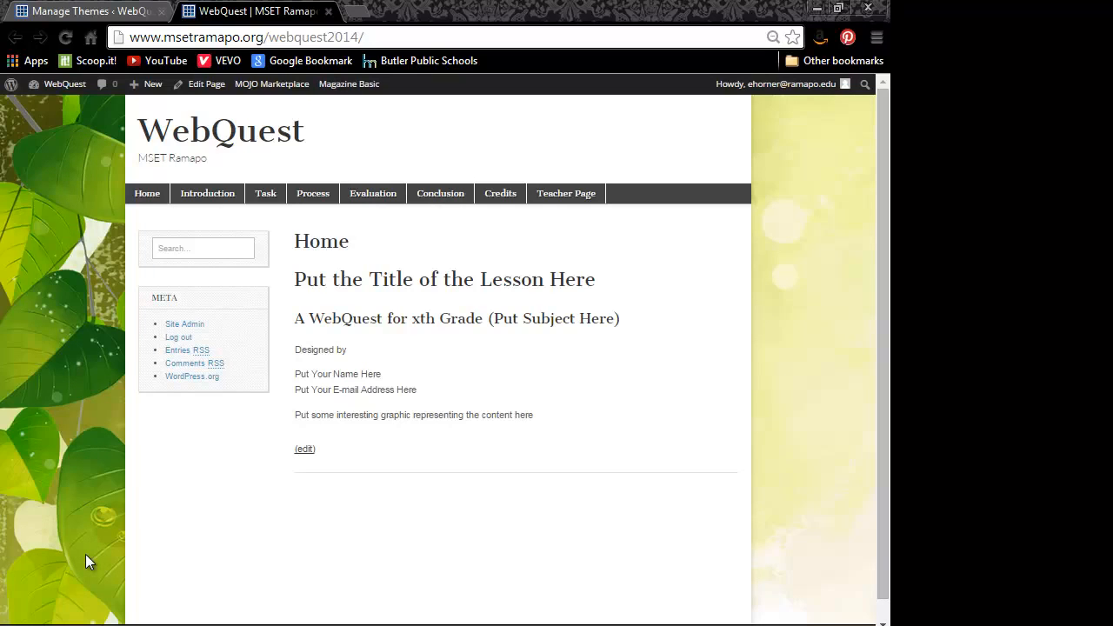
mouse_move(117, 531)
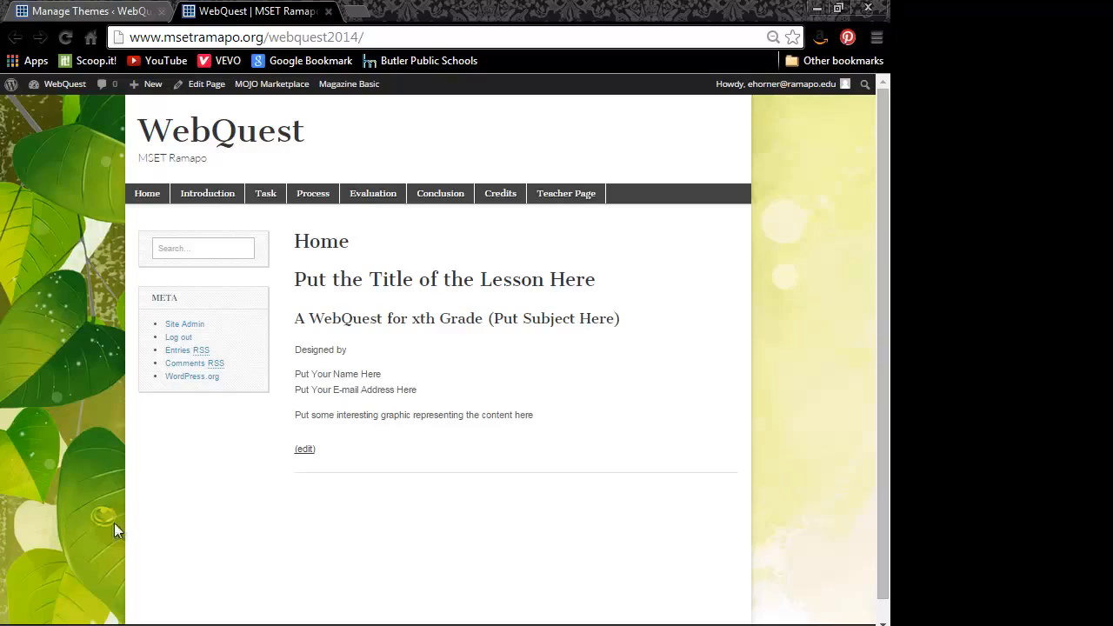
mouse_move(195, 512)
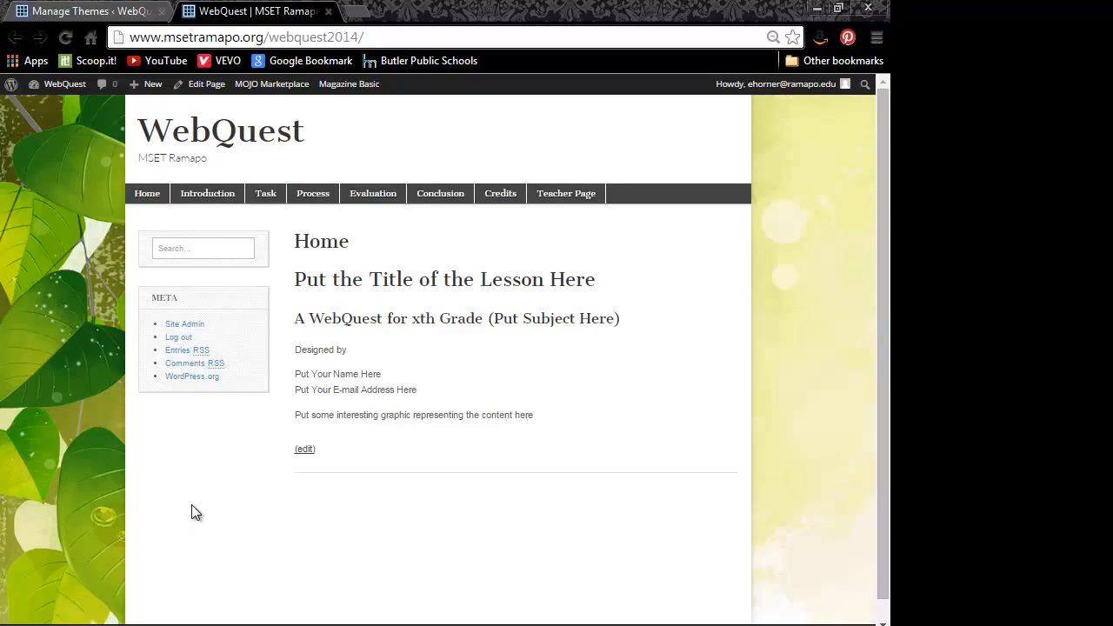